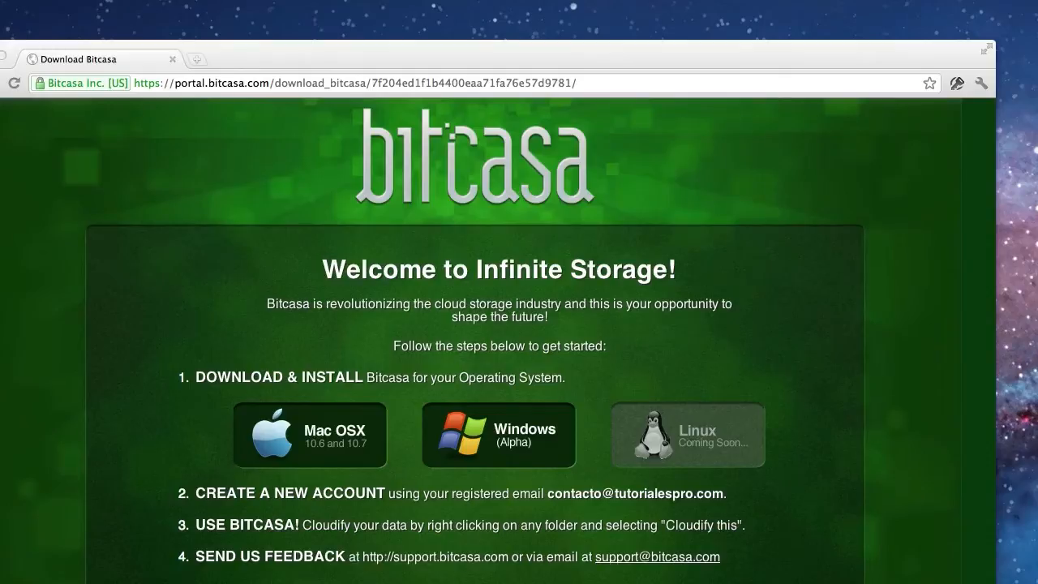
mouse_move(1015, 221)
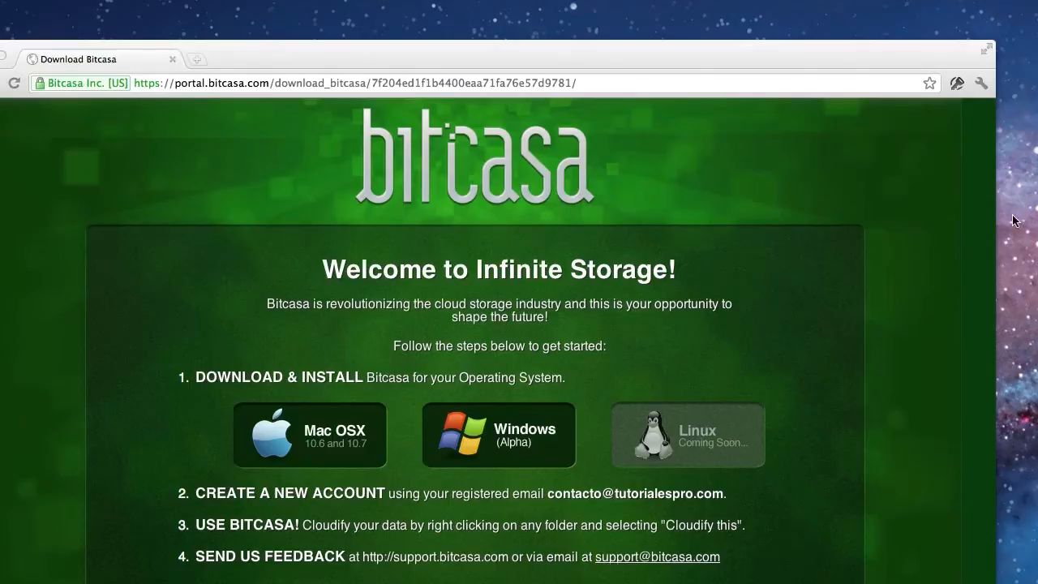
mouse_move(764, 282)
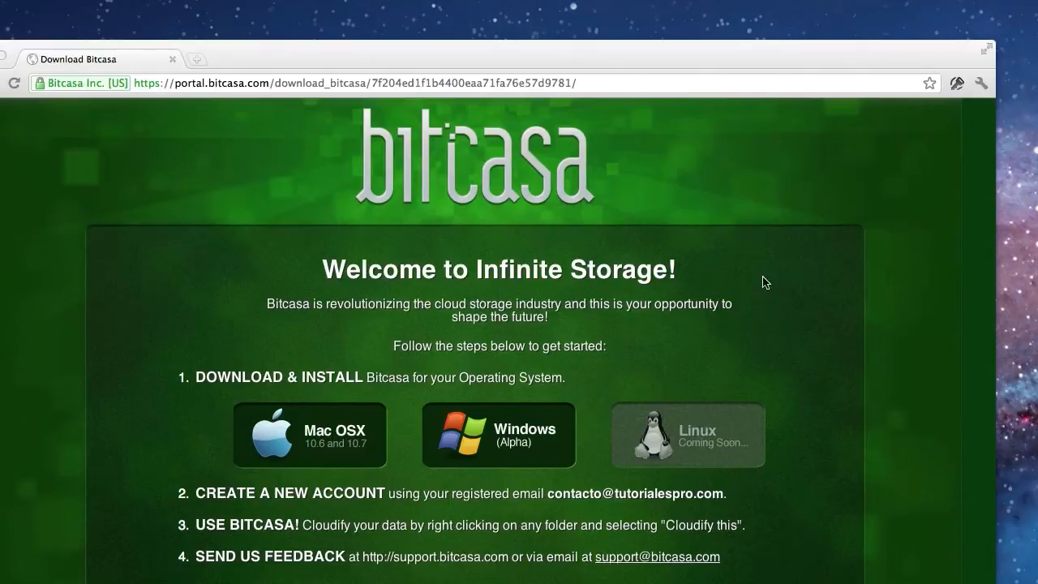
mouse_move(655, 278)
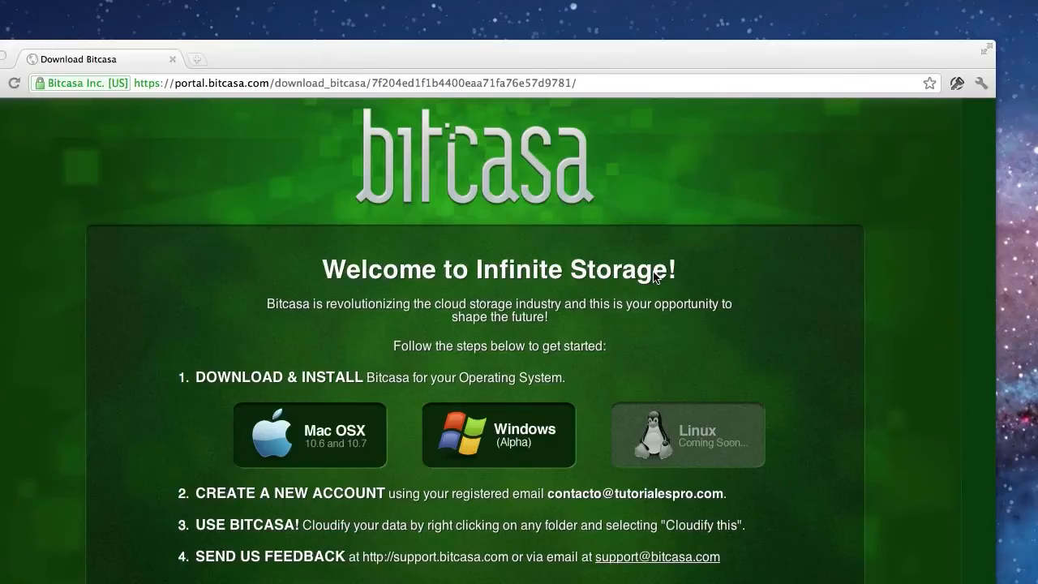
mouse_move(672, 262)
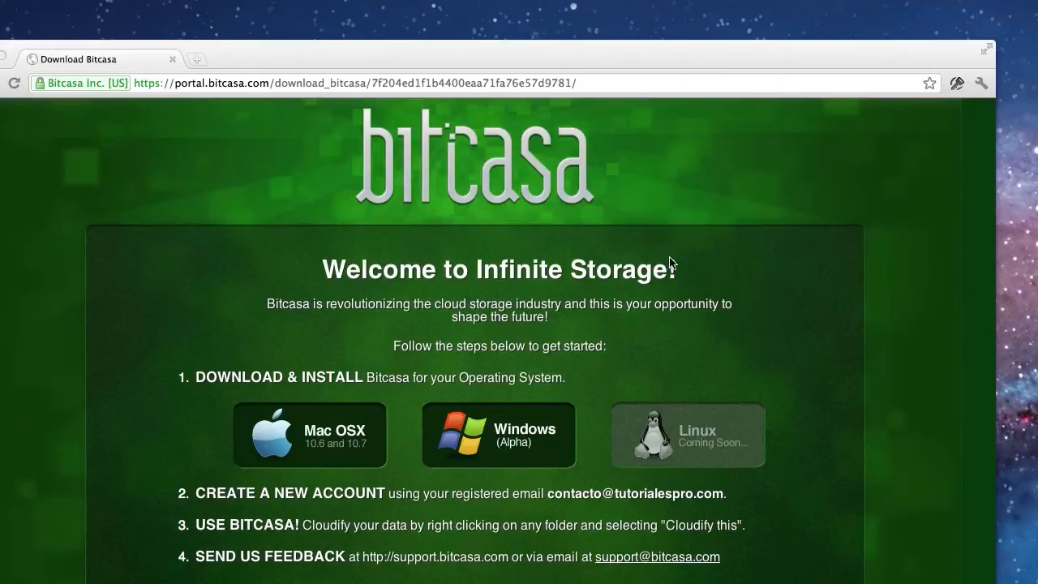
mouse_move(702, 199)
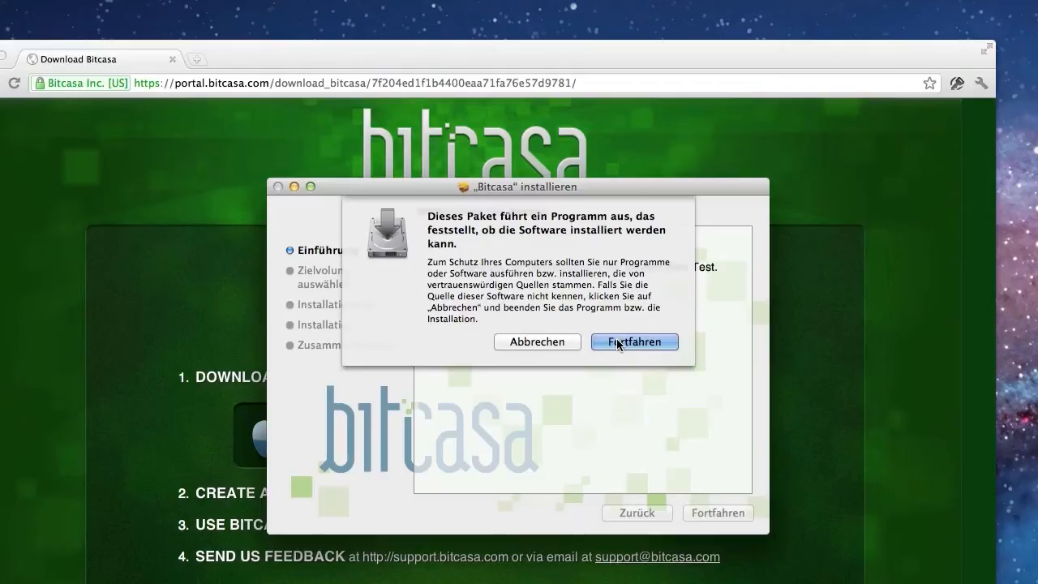
Run the Bitcasa installer onto the startup disk, authorize with the password and close it when finished.
left_click(633, 341)
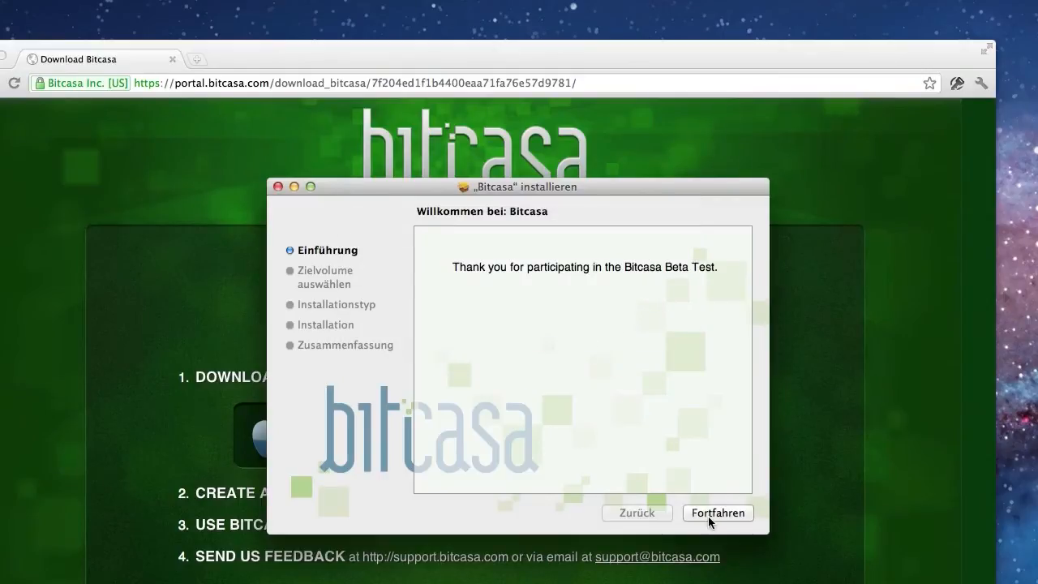
left_click(717, 512)
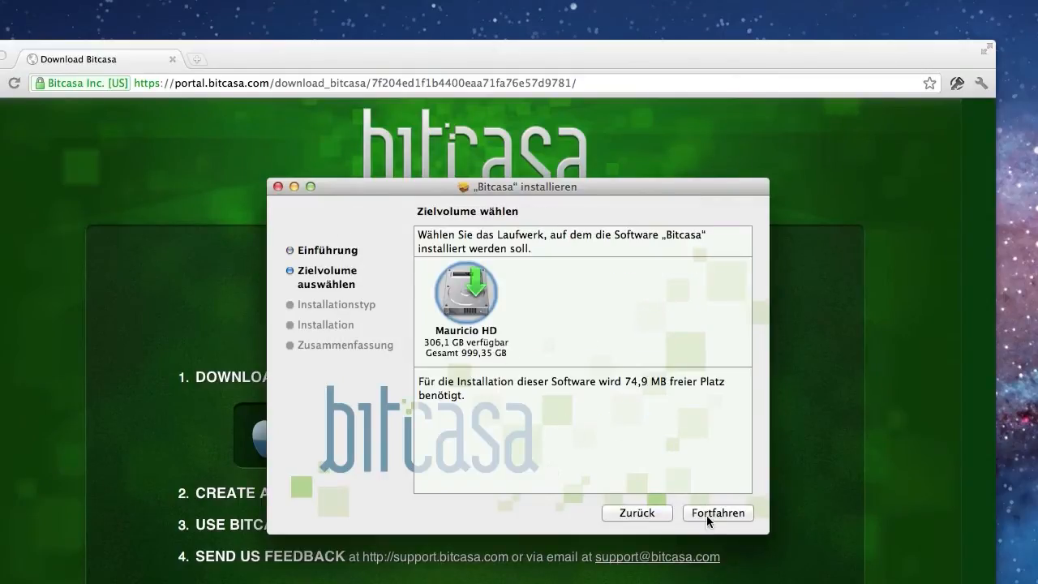
left_click(718, 512)
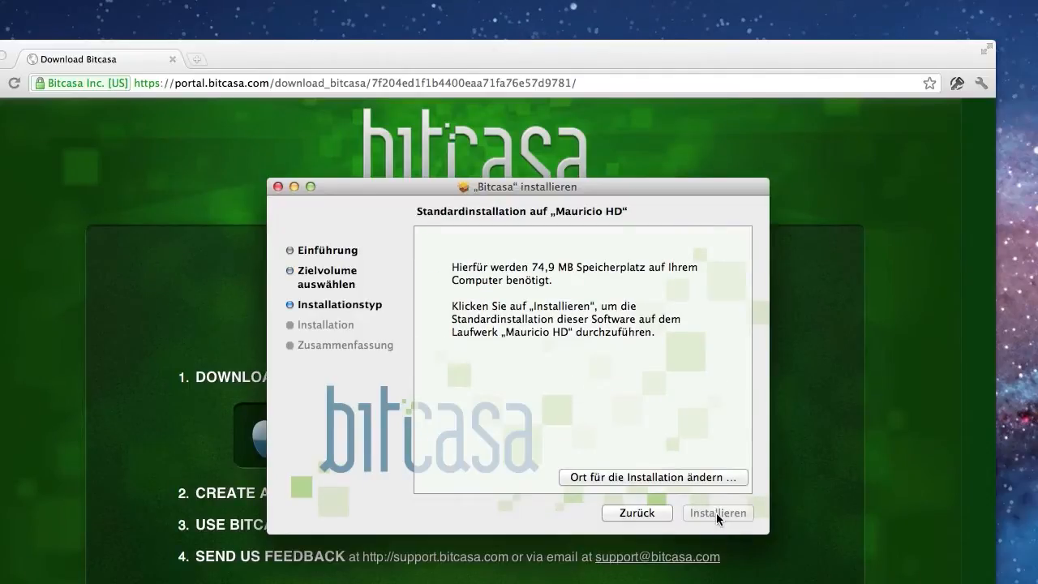
left_click(718, 512)
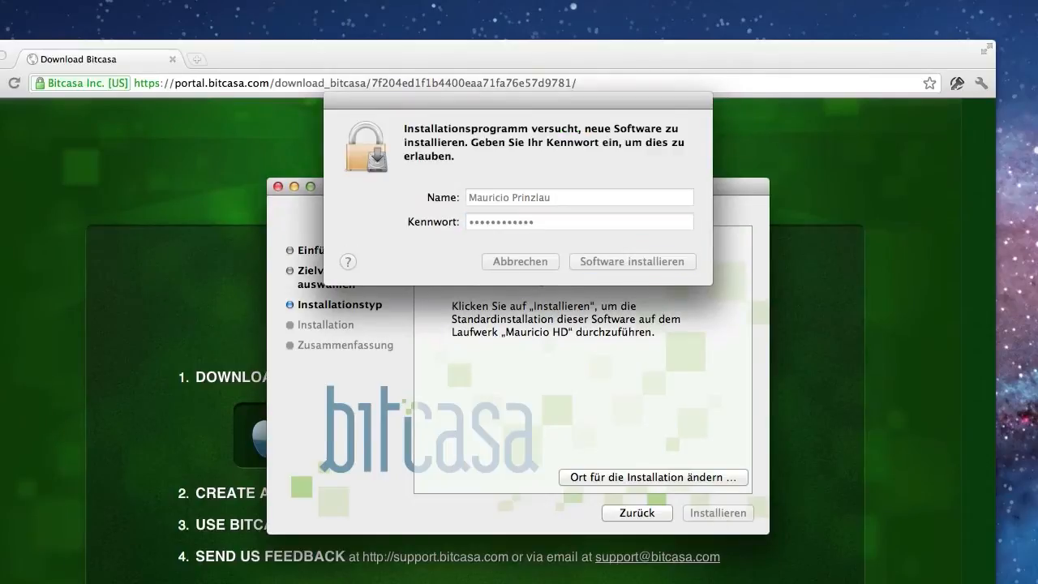
left_click(631, 261)
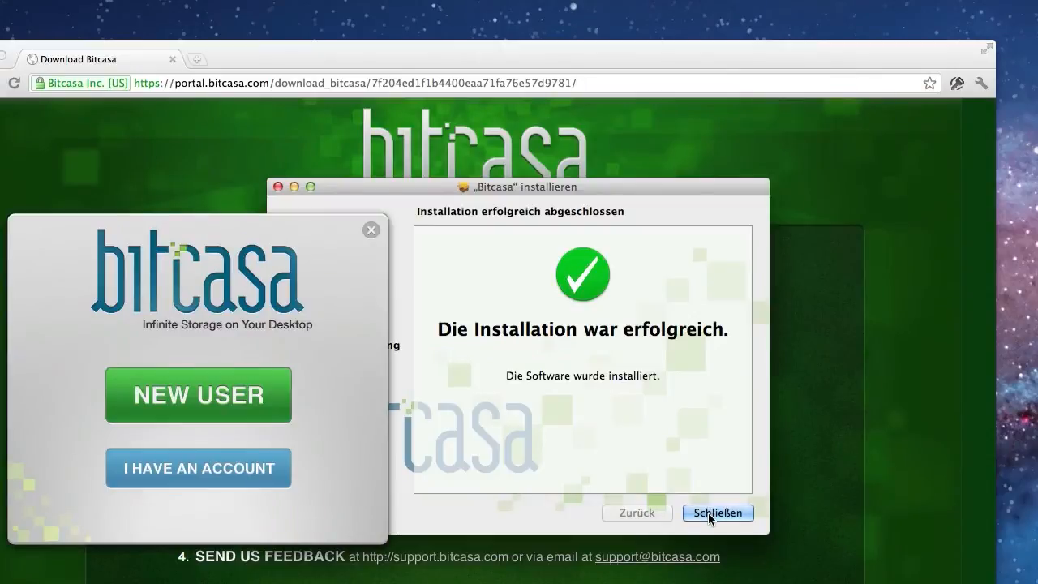
left_click(718, 512)
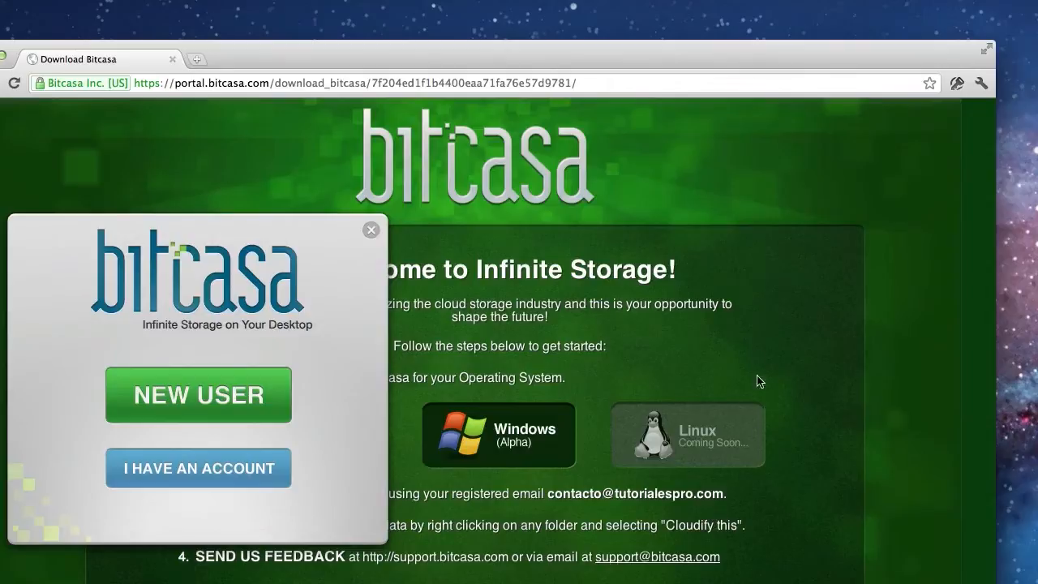
mouse_move(330, 244)
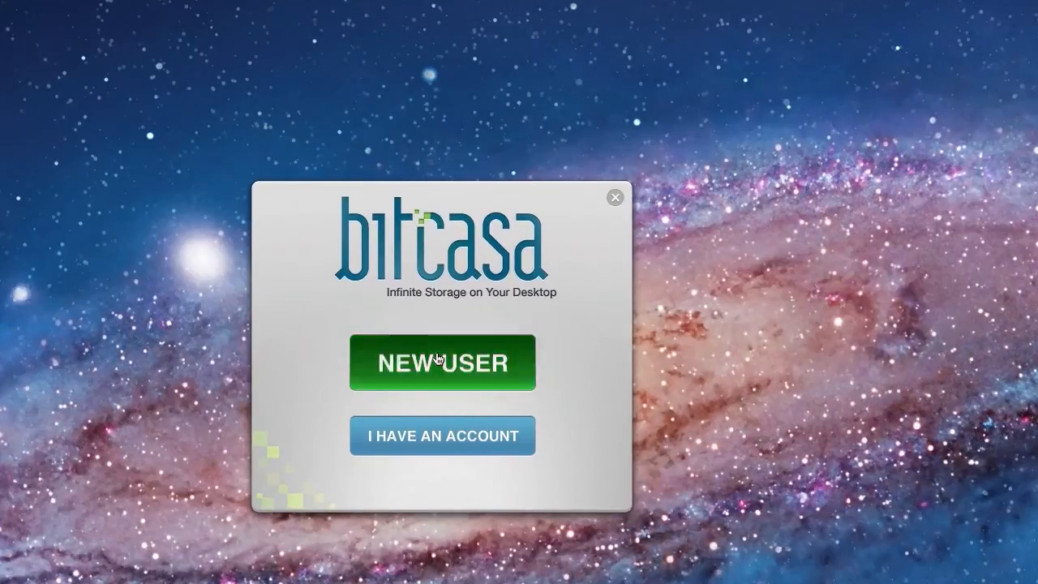
left_click(441, 363)
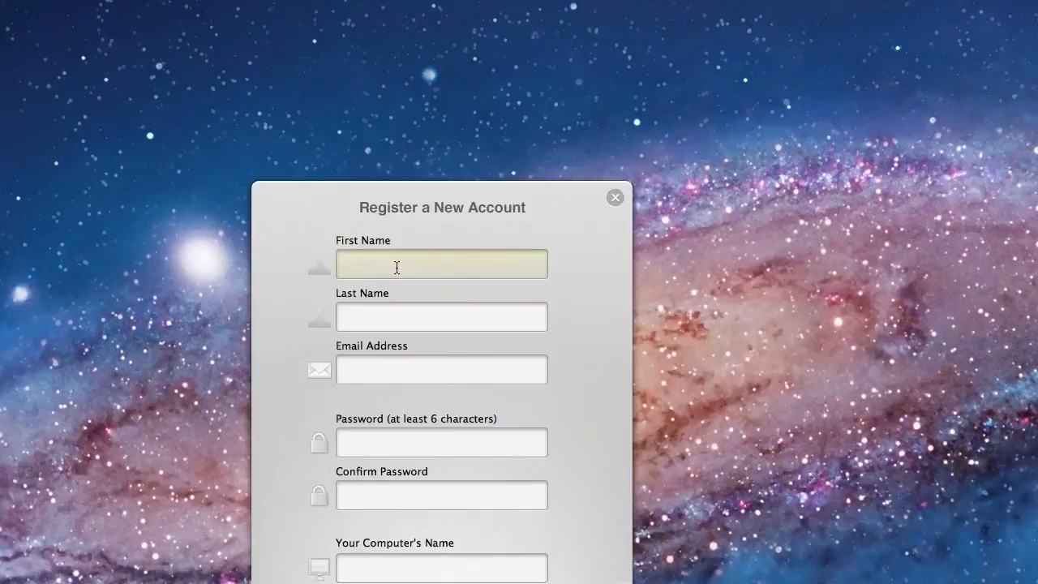
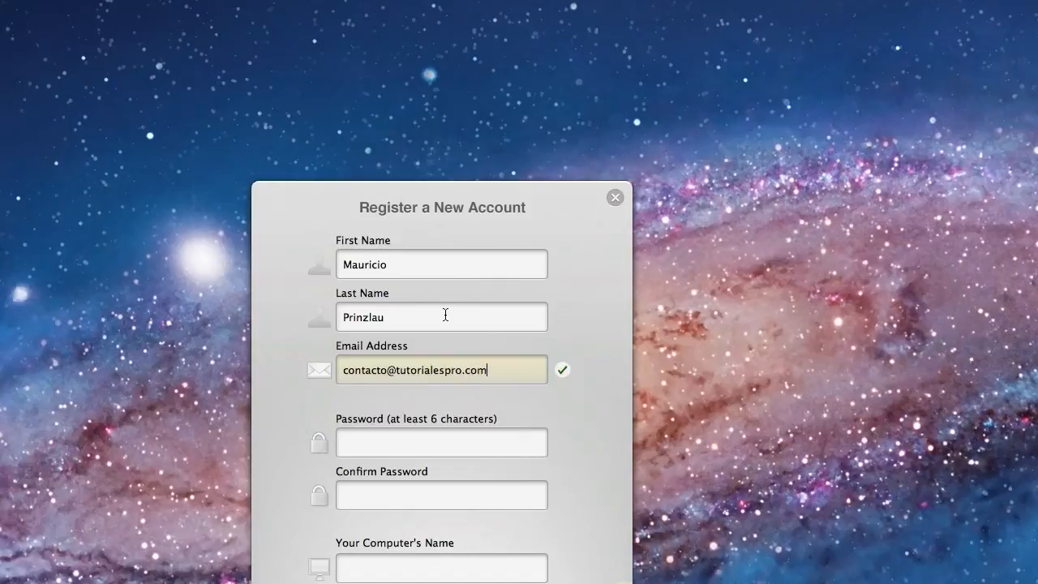
Enter the account password and choose the childhood nickname challenge question.
left_click(441, 442)
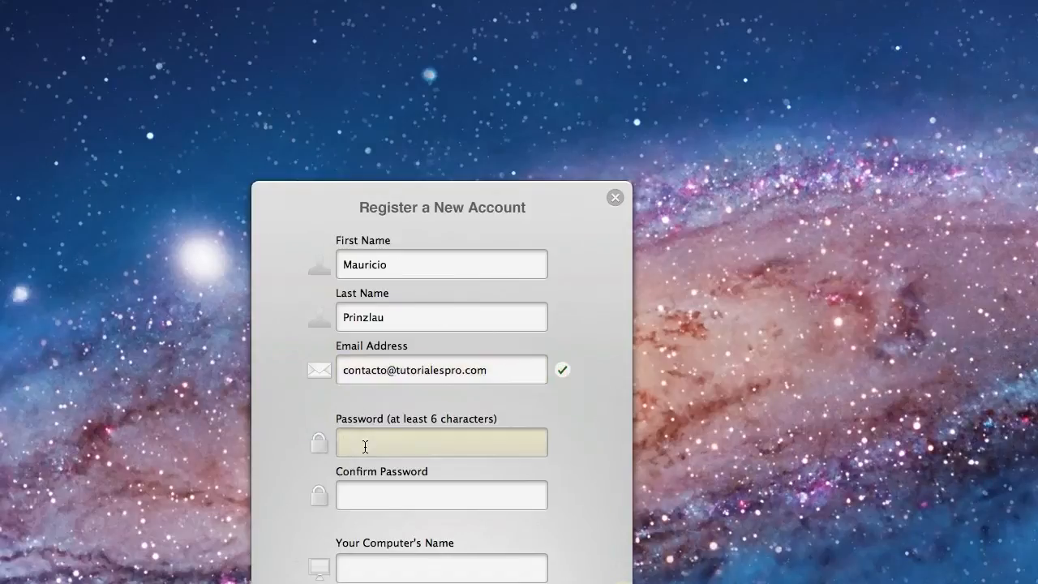
mouse_move(644, 316)
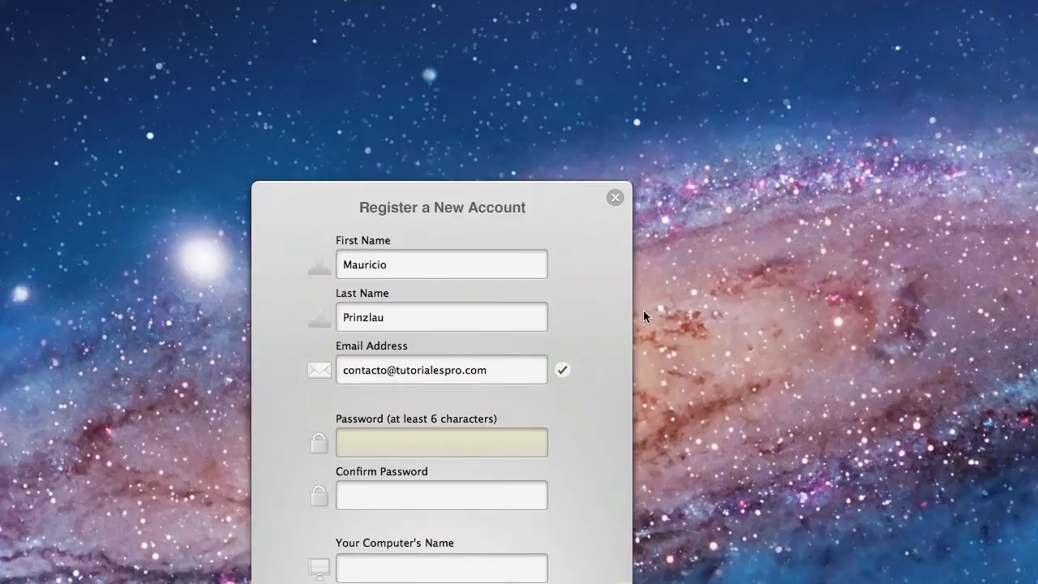
type("••••••••••")
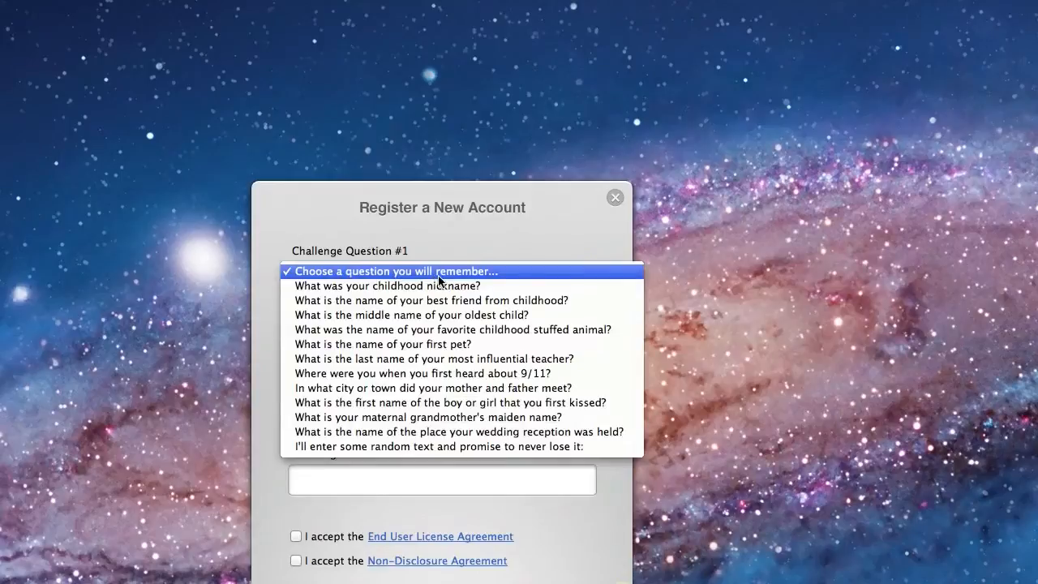
mouse_move(476, 277)
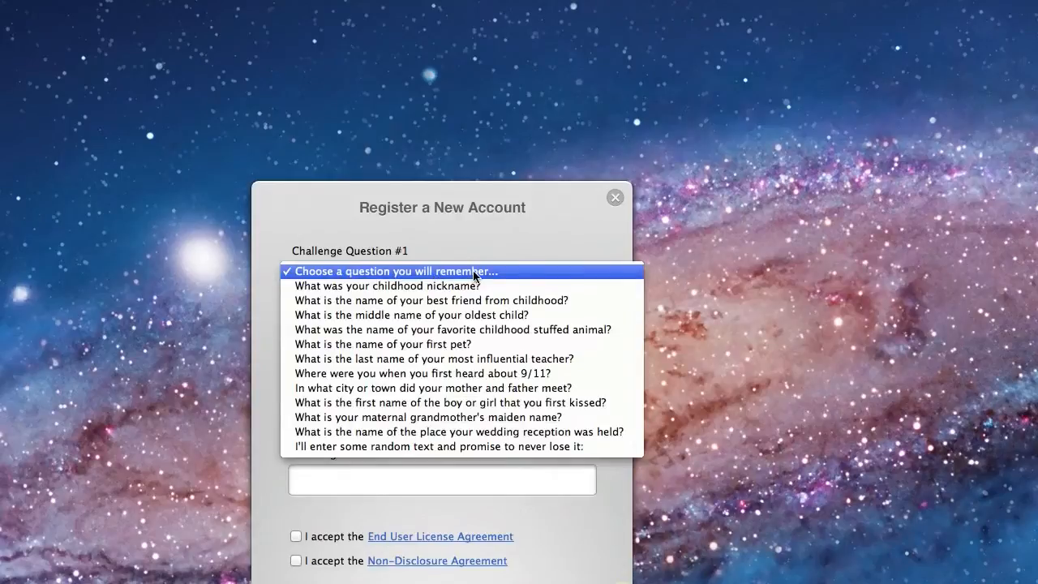
mouse_move(469, 285)
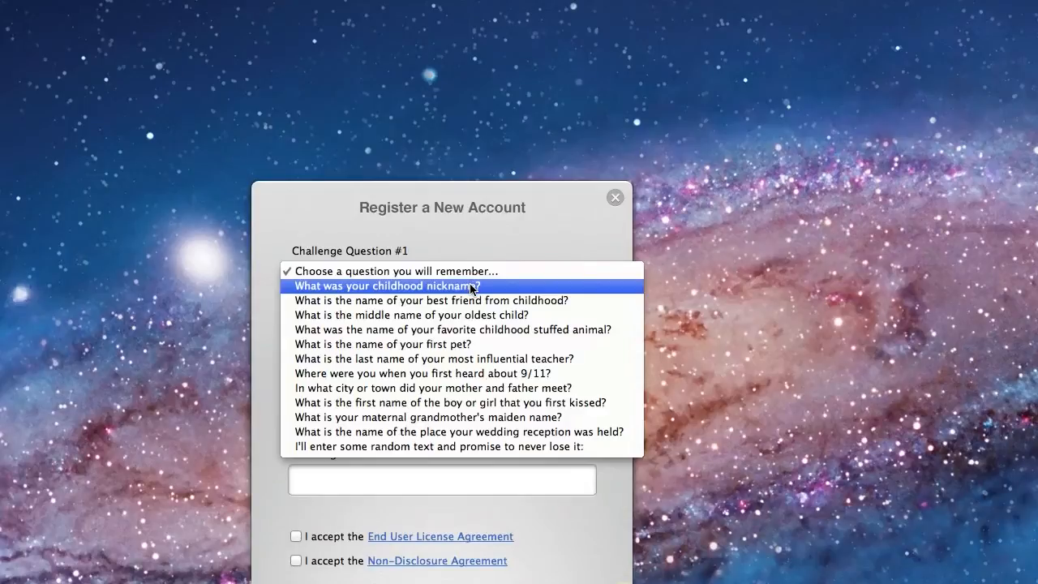
left_click(385, 286)
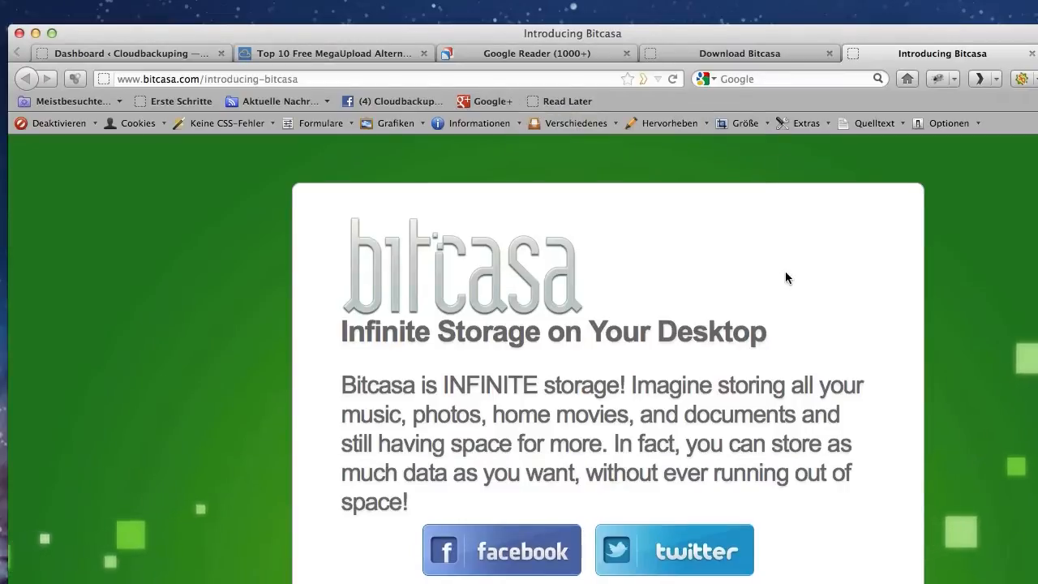
Scroll through the 'Learn how to use Bitcasa!' list on the Introducing Bitcasa page.
scroll("down", 3)
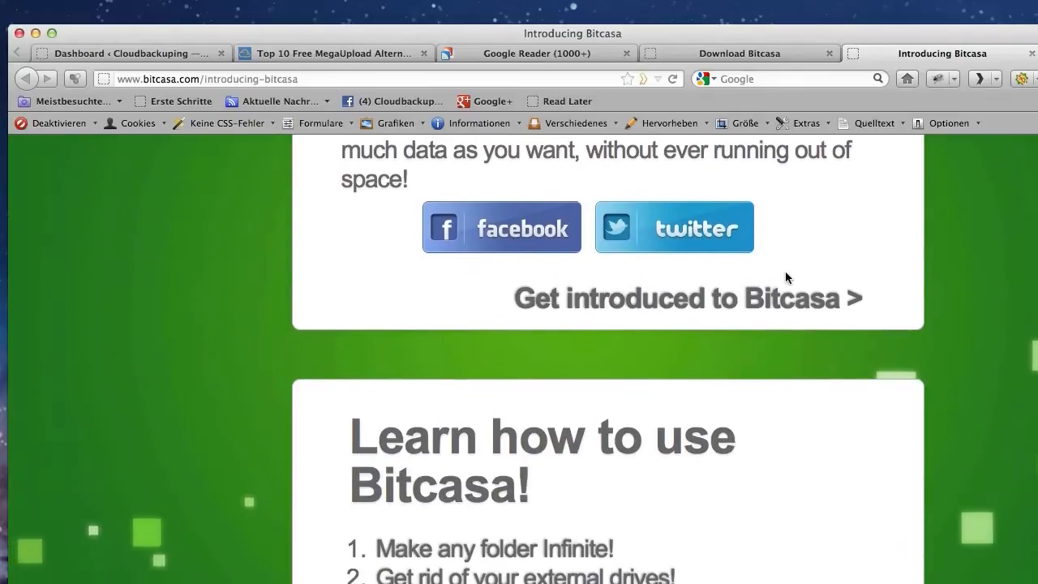
scroll("down", 3)
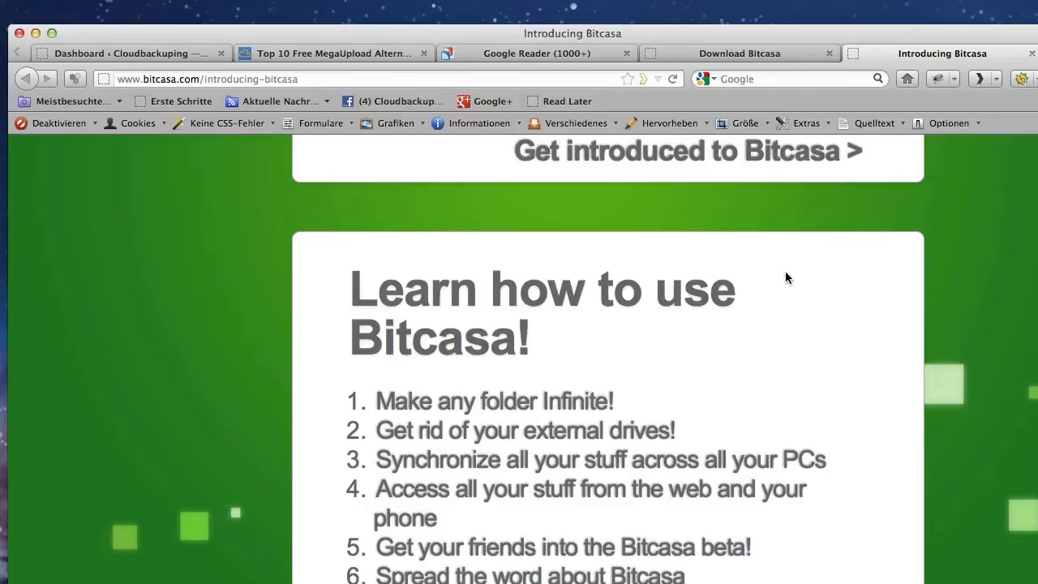
scroll("down", 3)
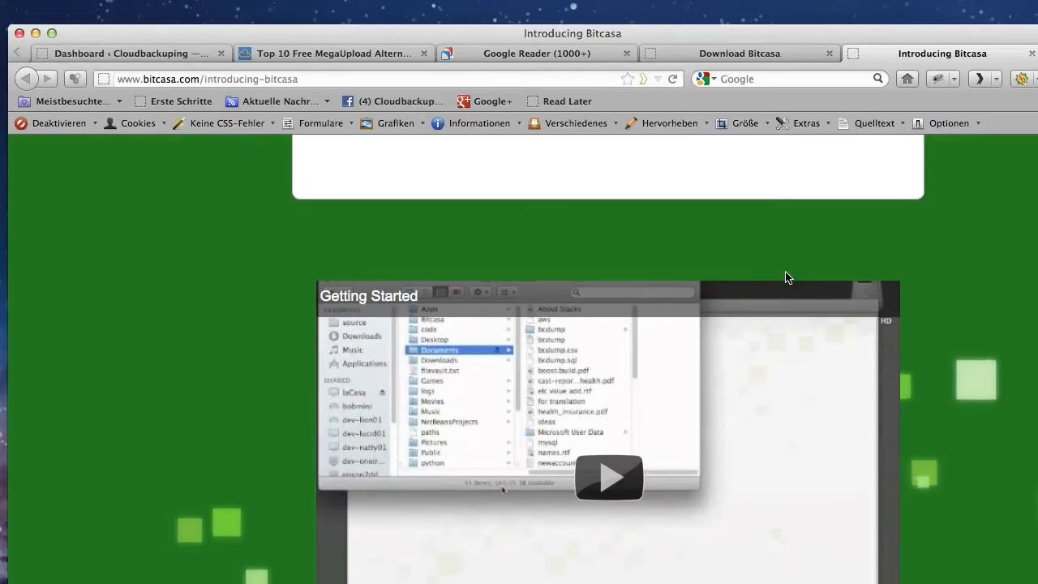
scroll("down", 3)
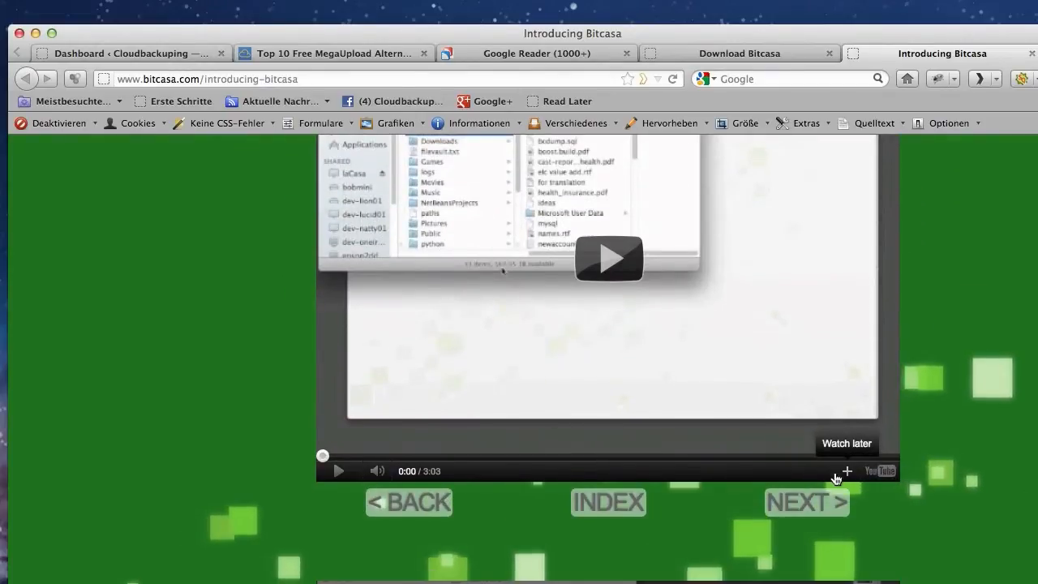
scroll("down", 3)
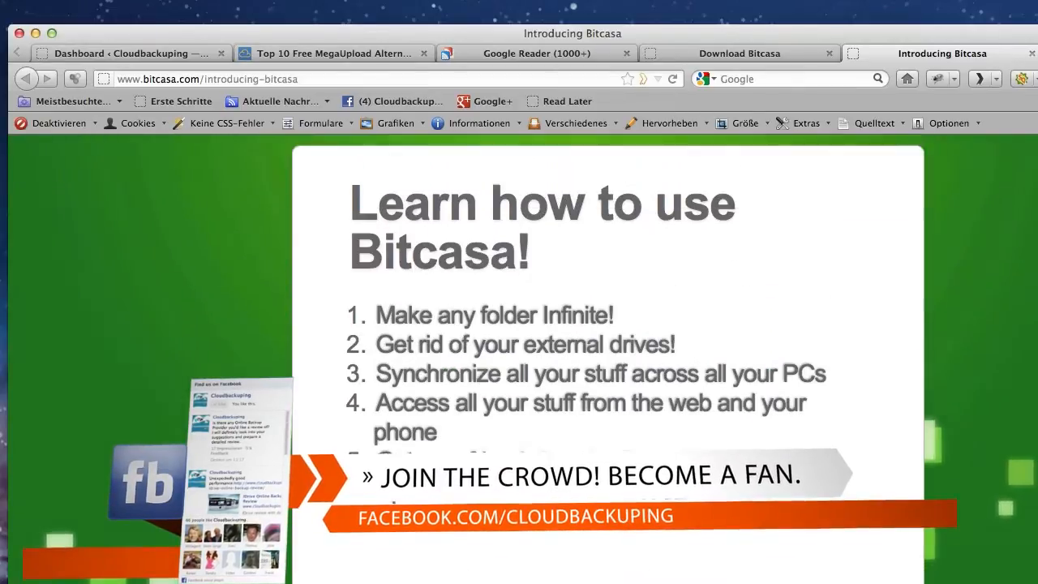
scroll("up", 3)
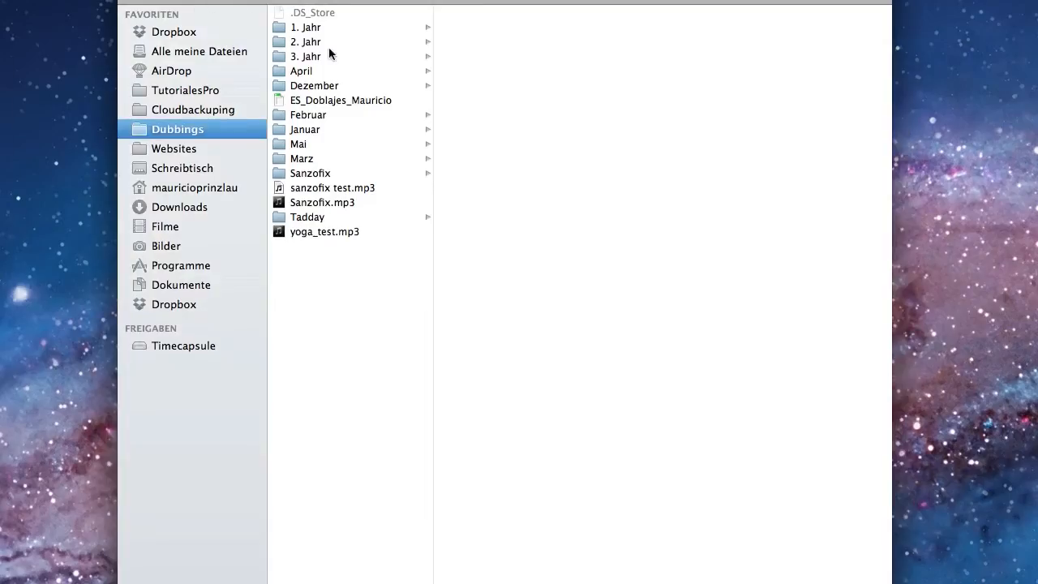
Cloudify the Mai folder inside Dubbings via Dienste > Cloudify this….
left_click(309, 42)
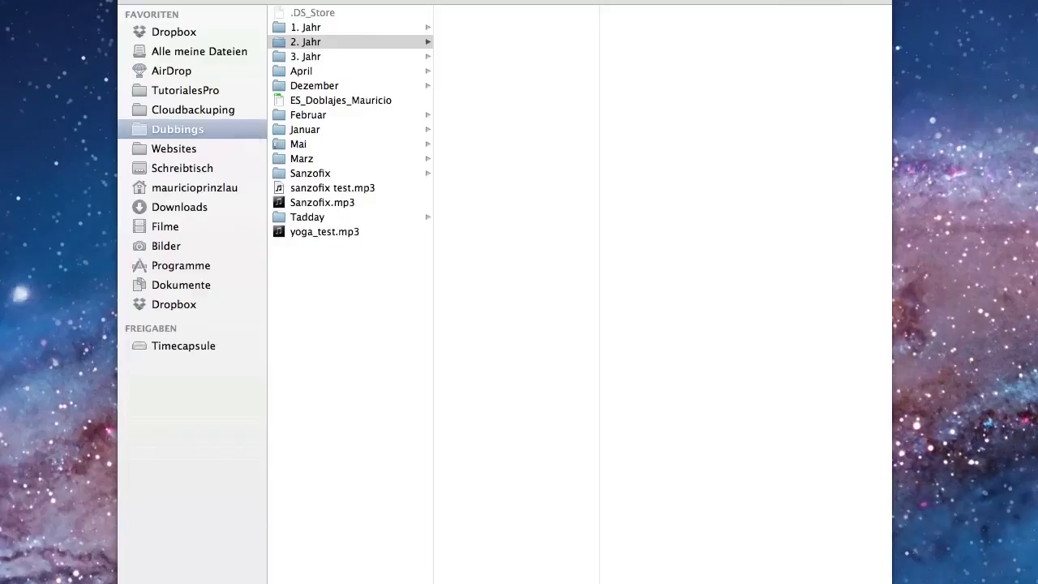
right_click(305, 143)
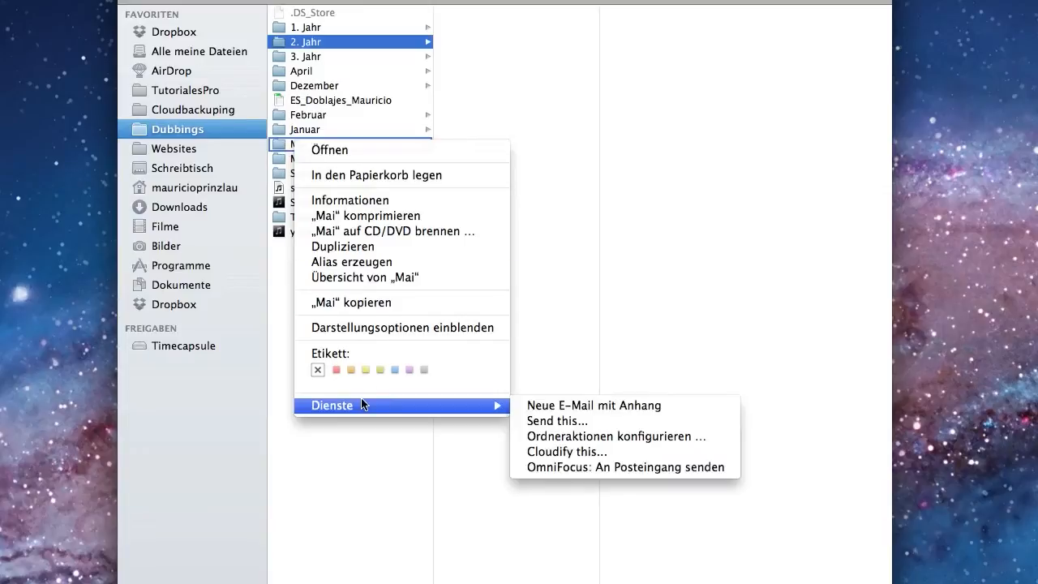
mouse_move(403, 406)
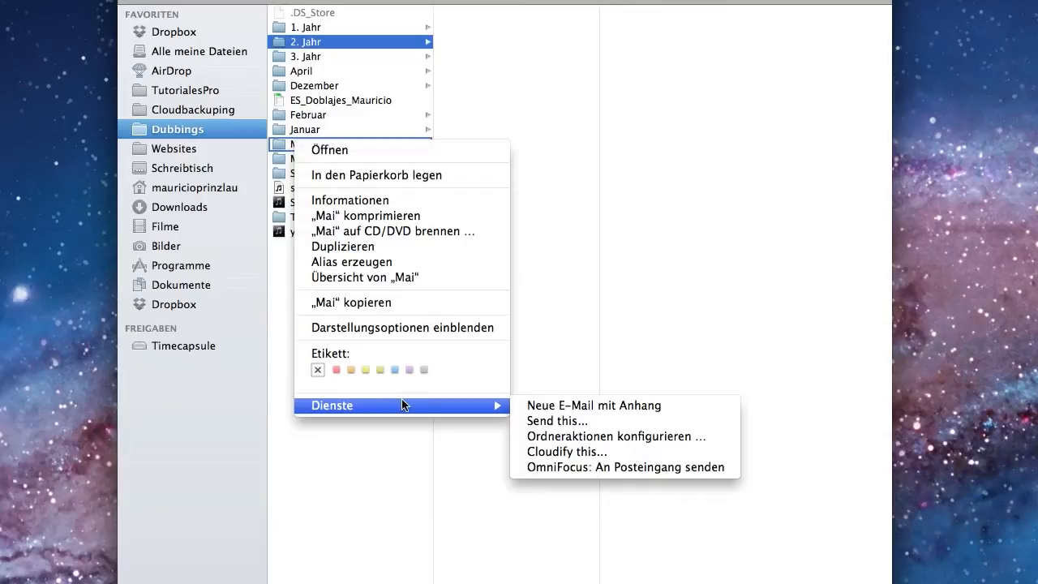
mouse_move(615, 453)
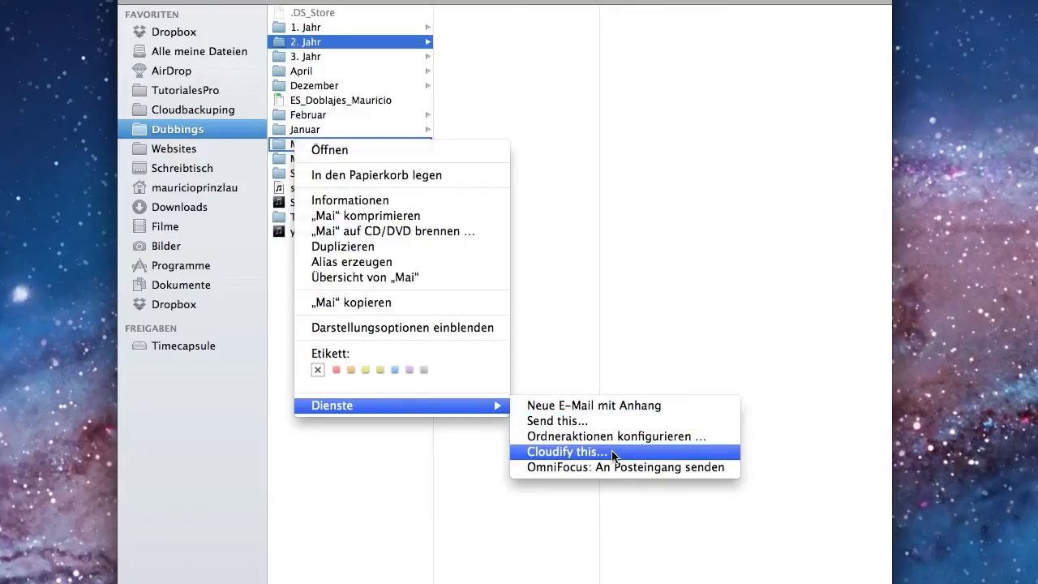
left_click(565, 451)
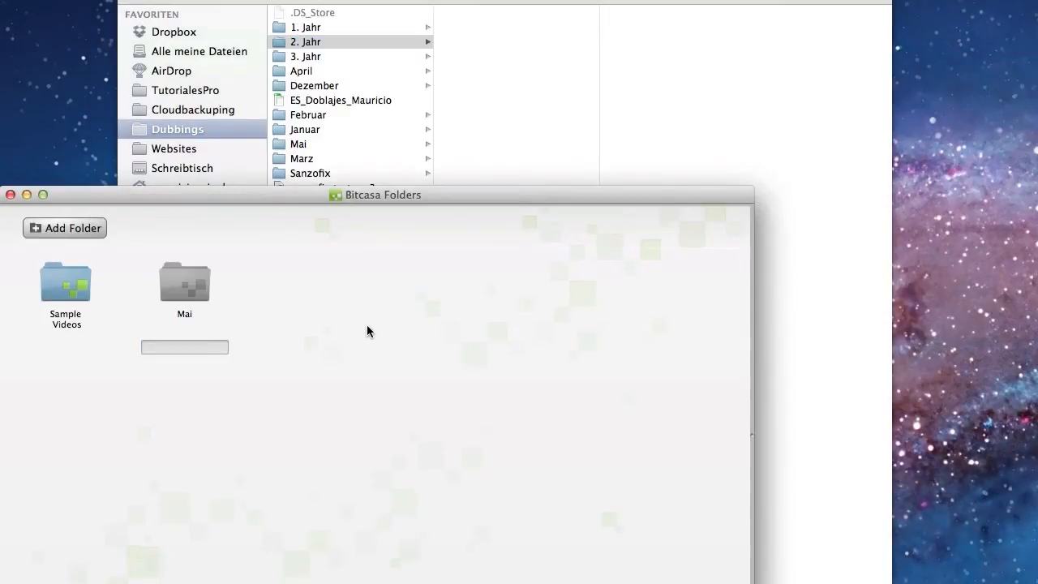
mouse_move(179, 321)
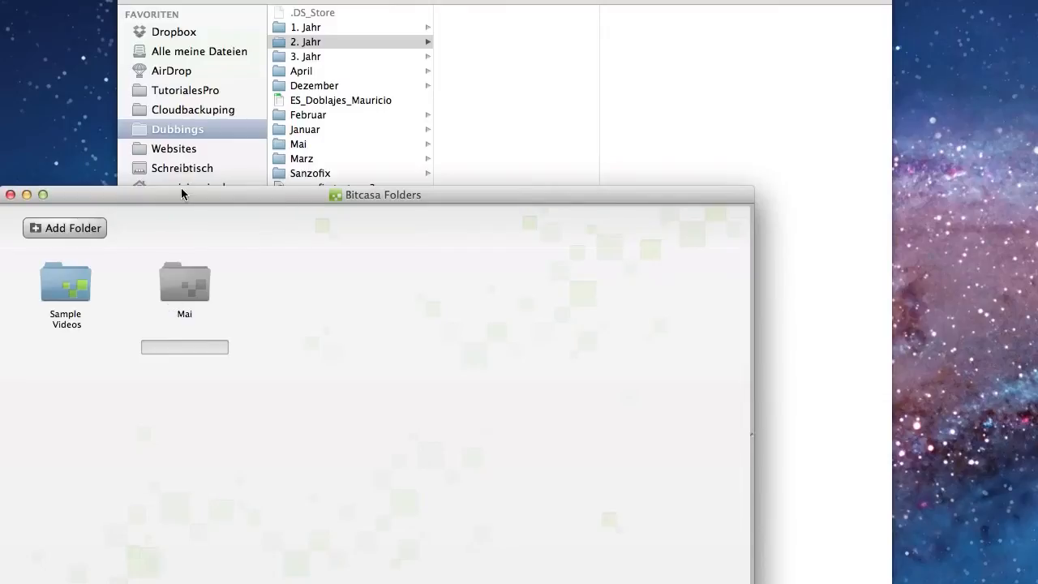
mouse_move(332, 199)
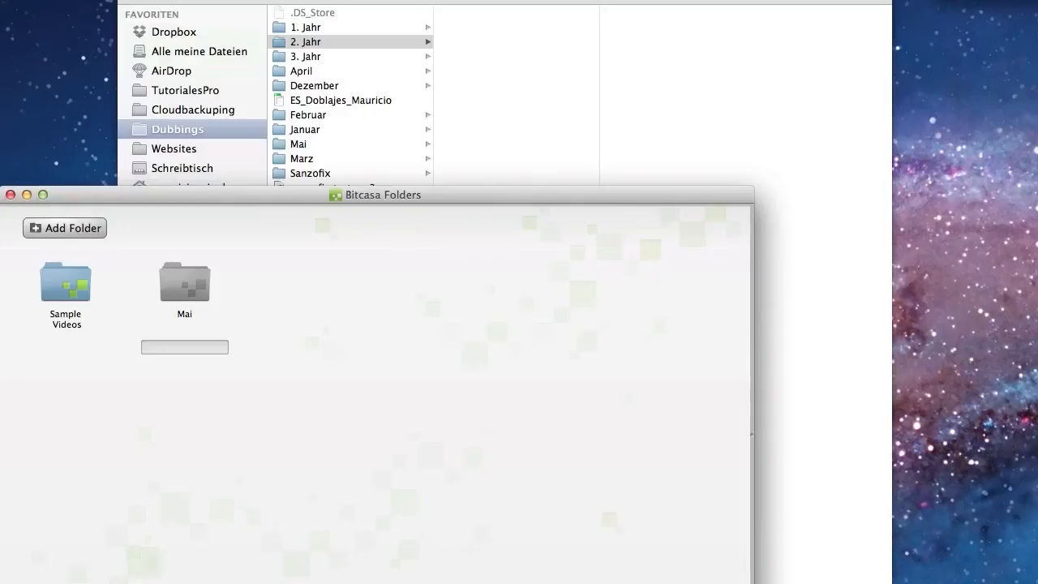
Show the Mai folder's cloudifying progress, about 3 hrs 5 mins and 4 GB remaining.
left_click(184, 284)
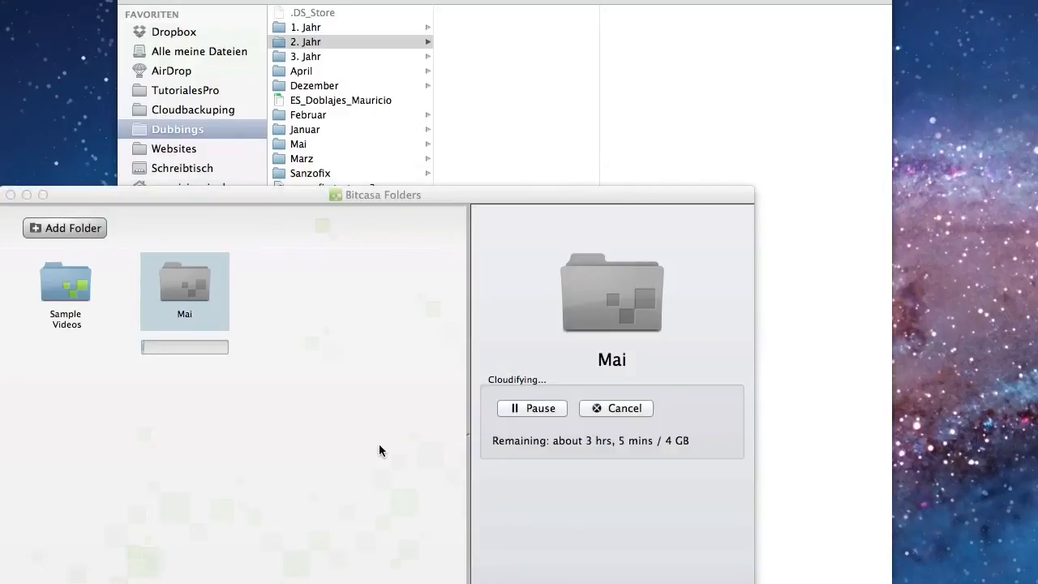
mouse_move(516, 392)
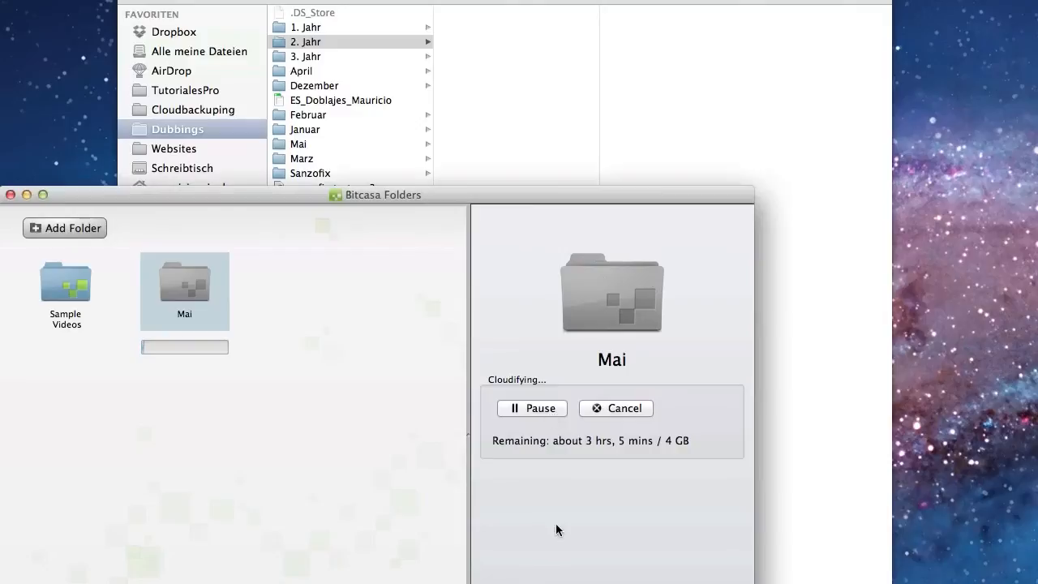
mouse_move(430, 397)
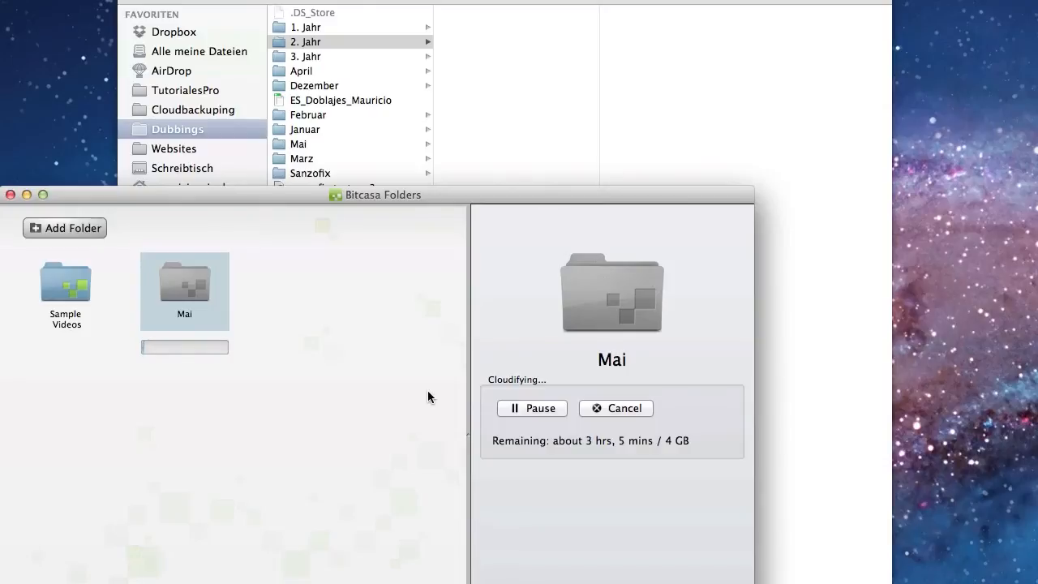
mouse_move(208, 293)
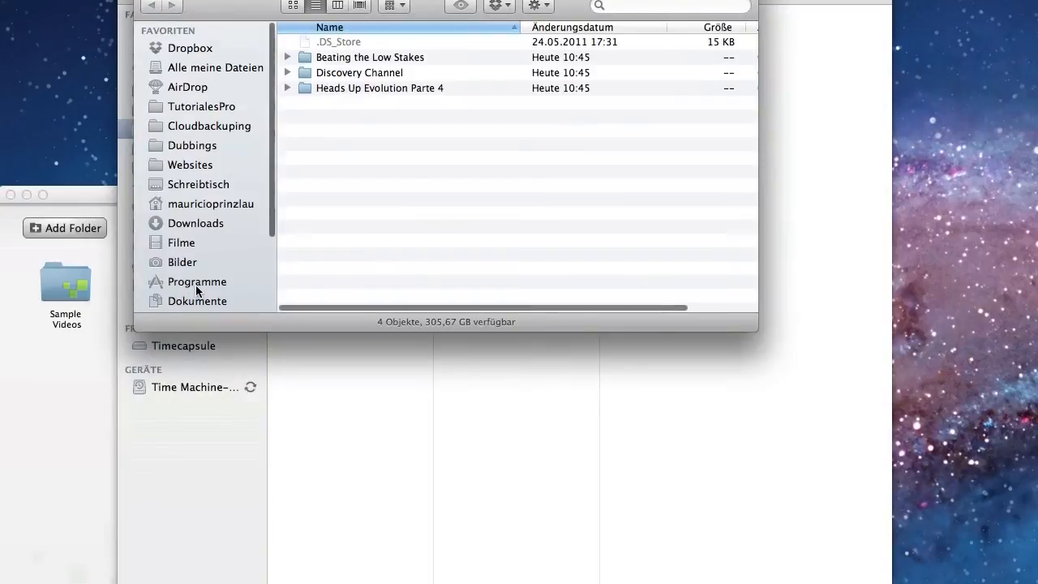
mouse_move(316, 238)
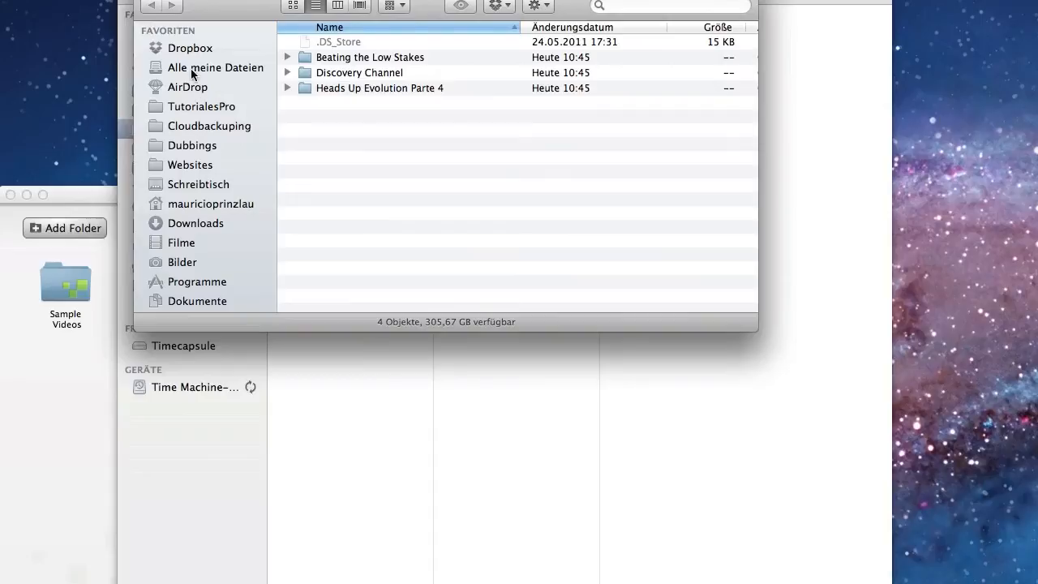
Bring up the other MacBook's Bitcasa Folders window and start adding a folder to cloudify.
left_click(192, 145)
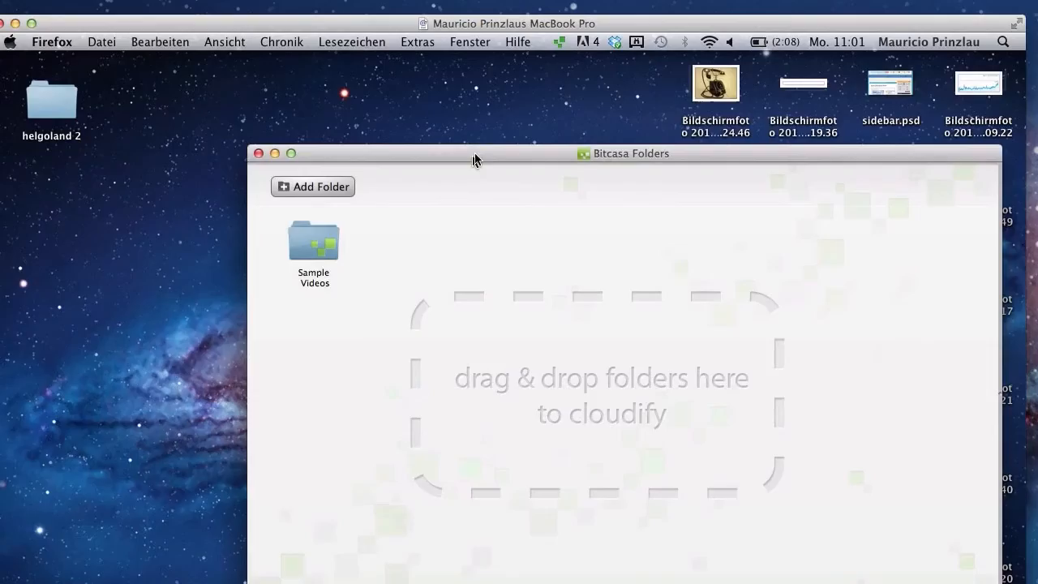
left_click_drag(474, 153, 361, 117)
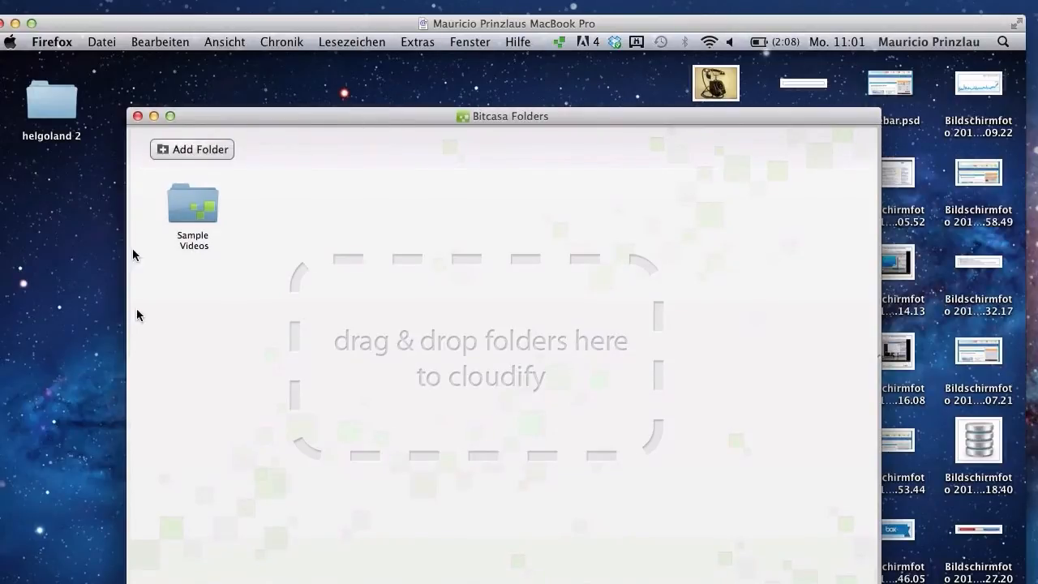
mouse_move(84, 420)
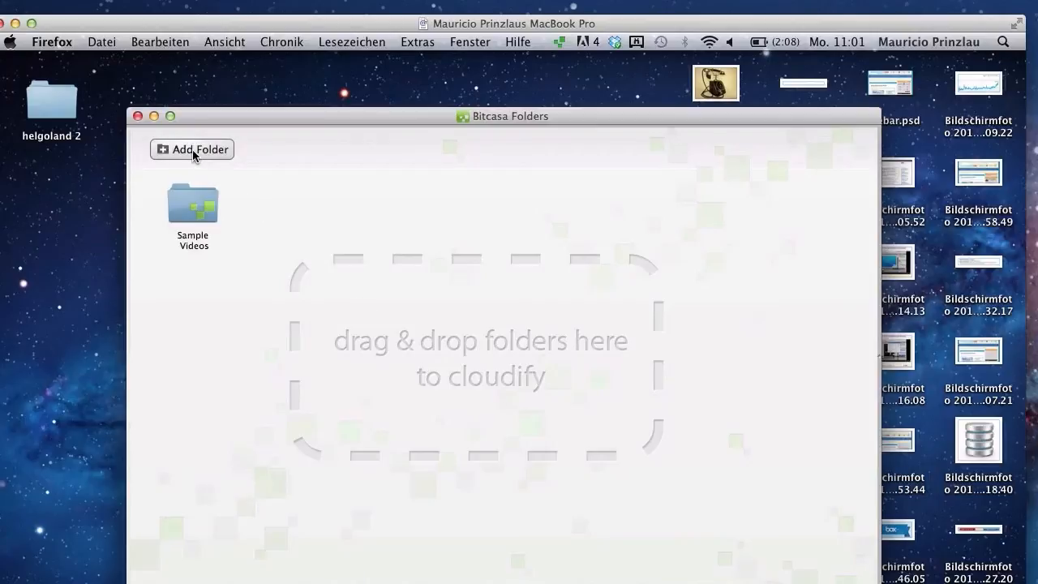
mouse_move(249, 25)
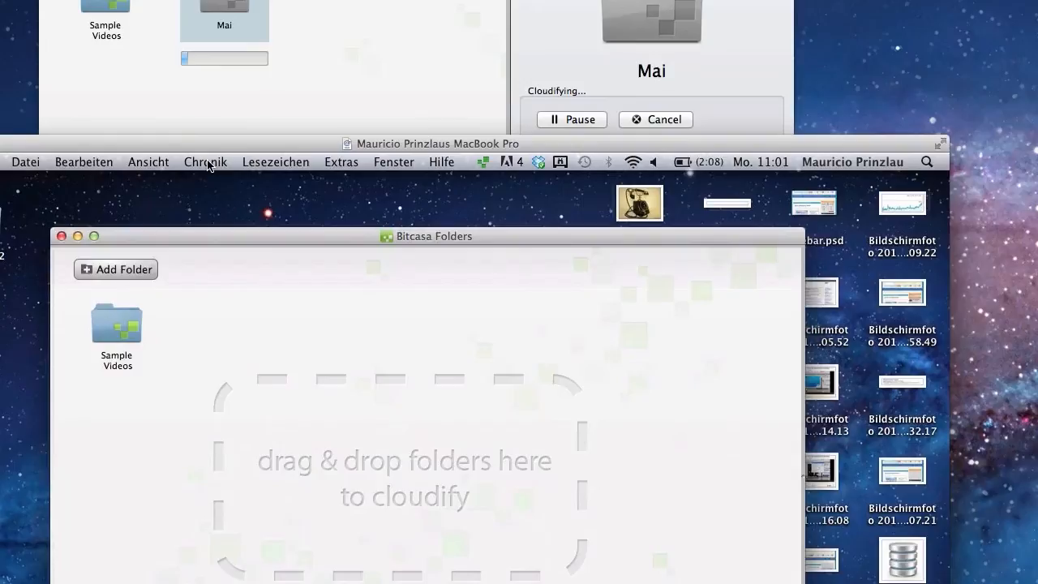
left_click(116, 269)
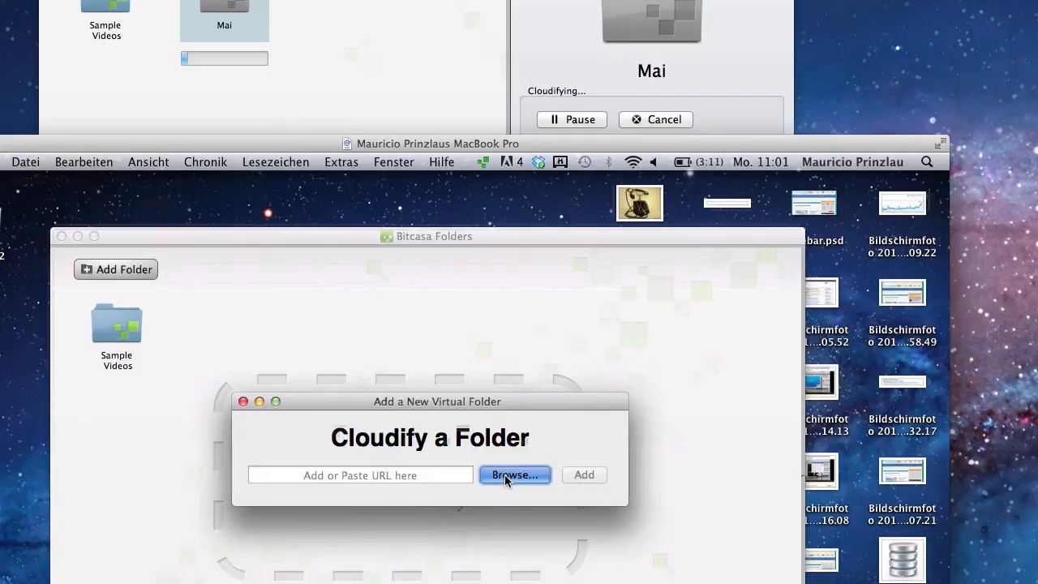
Browse for the Bitcasa Test folder to cloudify.
left_click(514, 475)
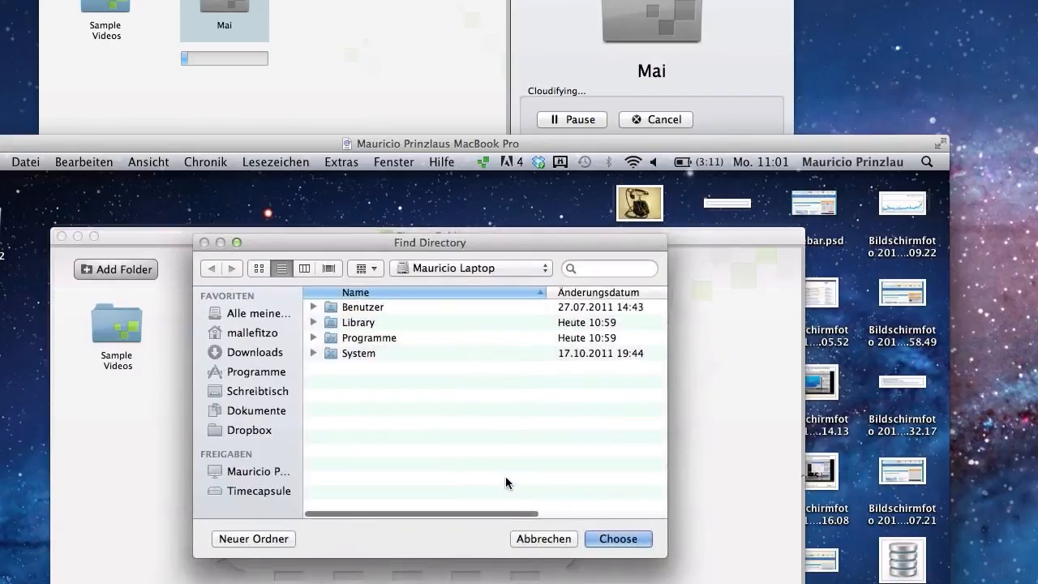
mouse_move(298, 403)
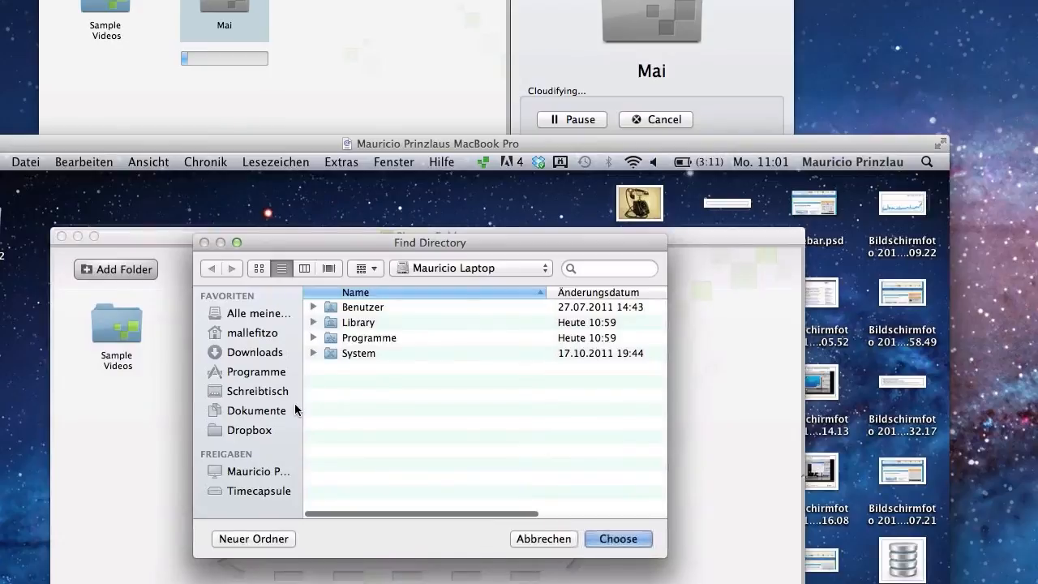
mouse_move(276, 396)
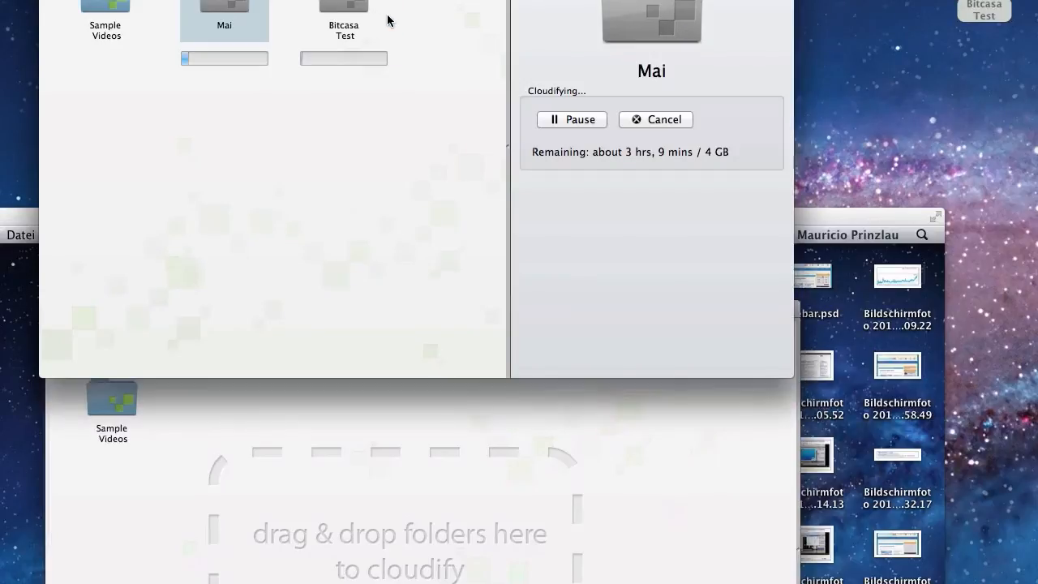
mouse_move(200, 359)
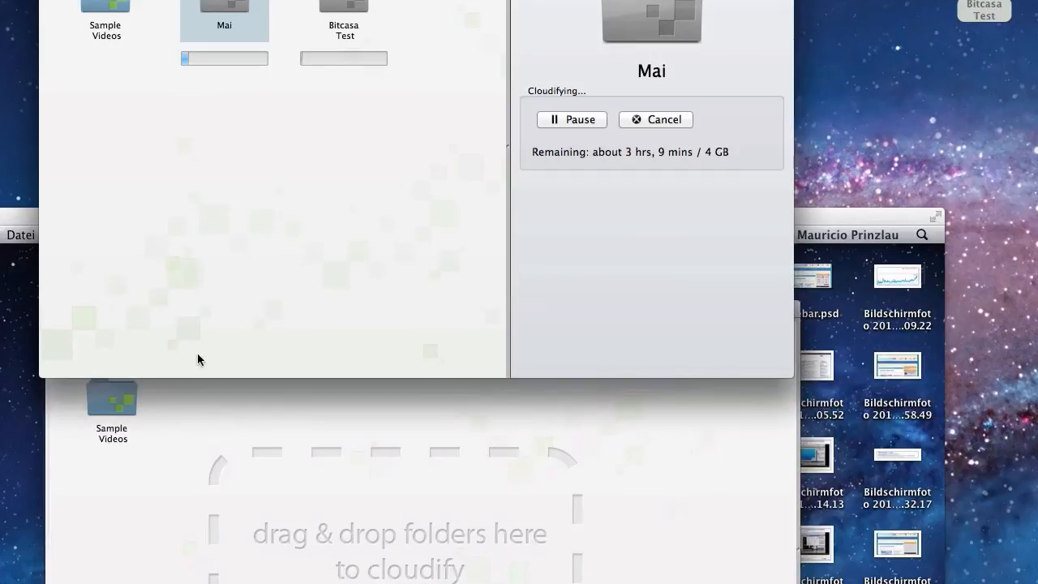
mouse_move(217, 268)
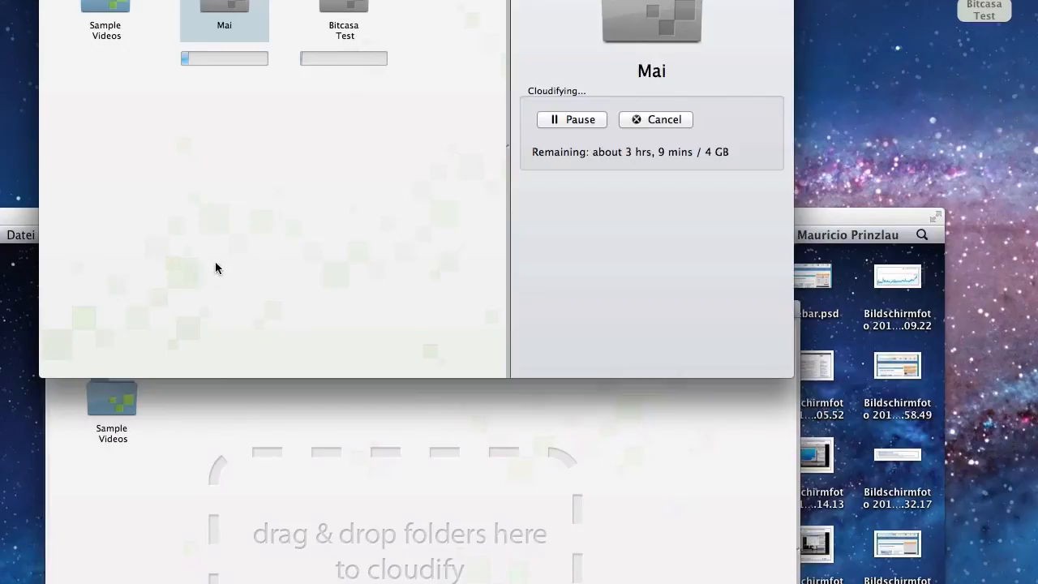
Show the Bitcasa Test folder's cloudifying progress until it completes at 1 MB.
left_click(342, 12)
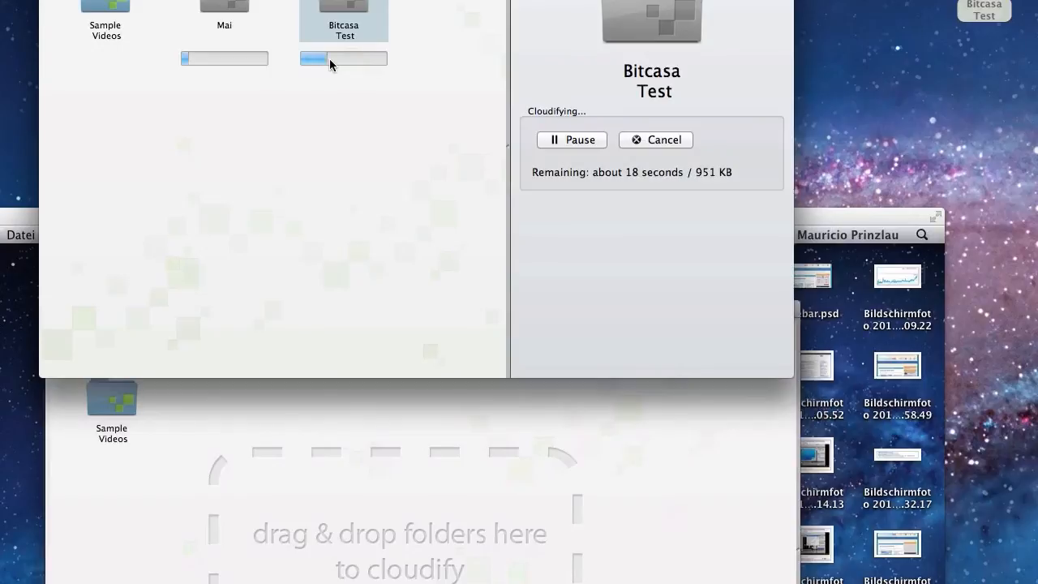
mouse_move(172, 410)
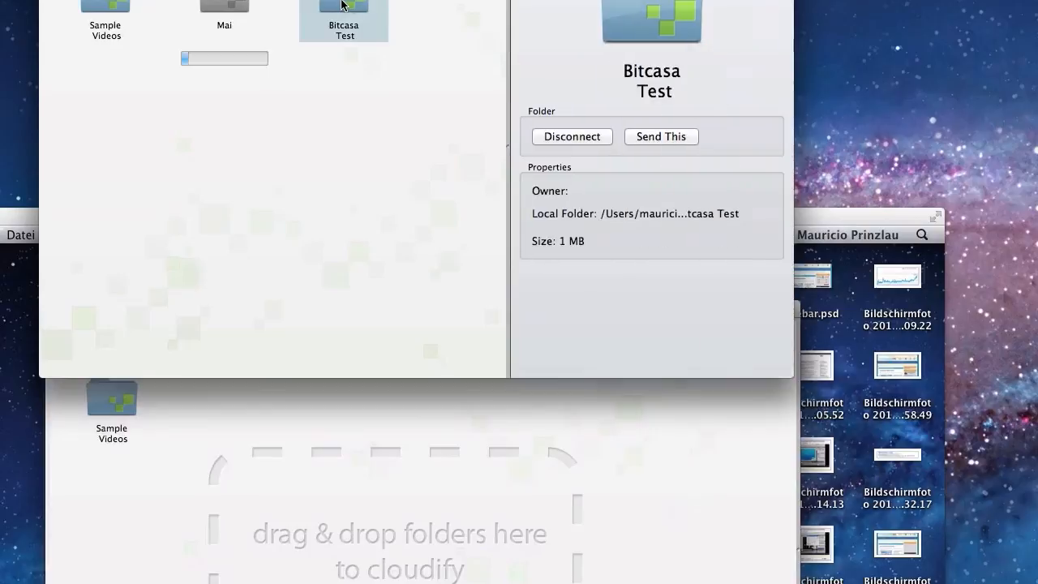
mouse_move(359, 195)
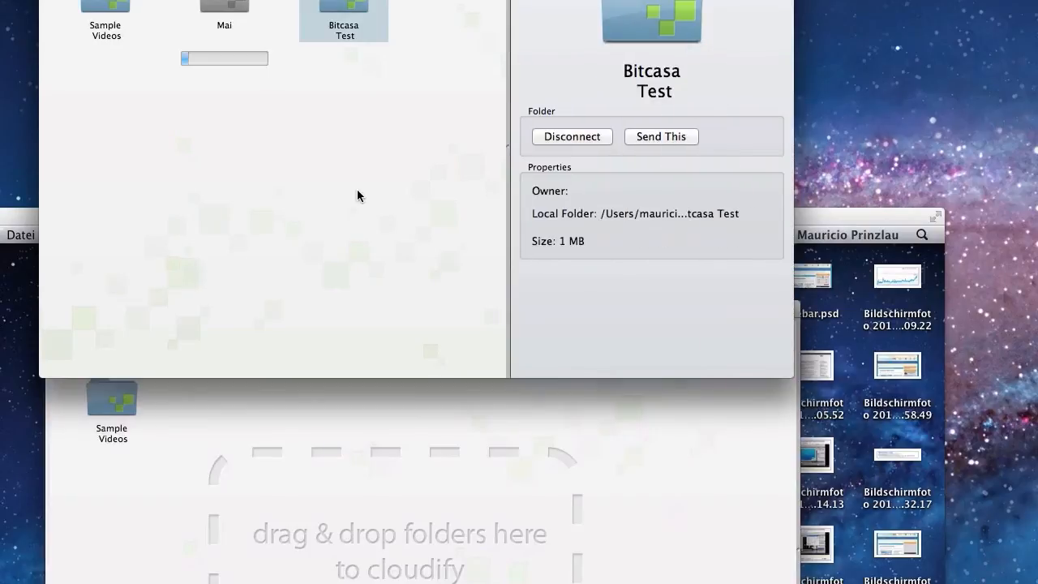
mouse_move(215, 436)
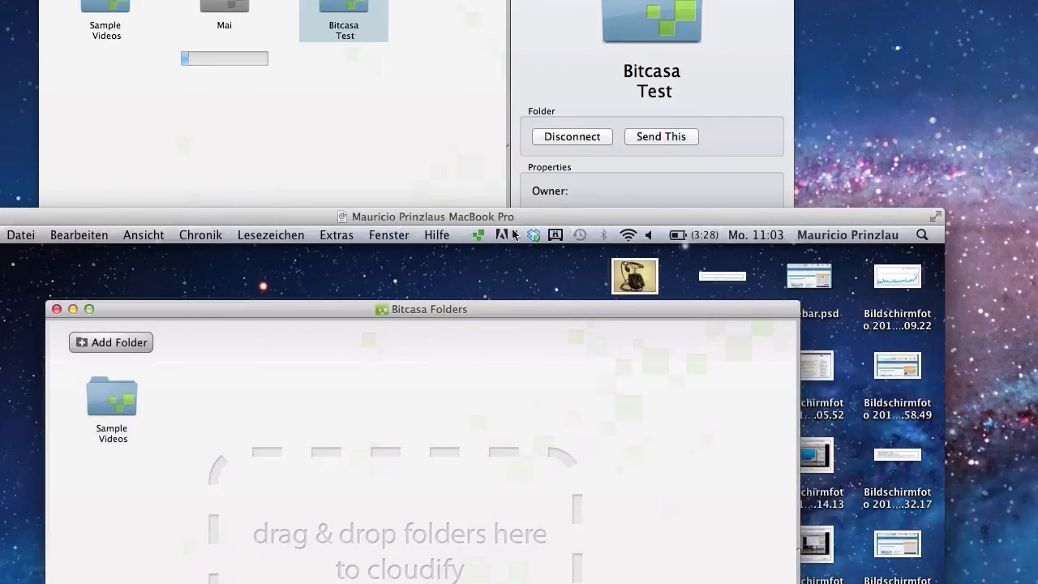
View Bitcasa's User Preferences on the other Mac and close them again.
left_click(480, 235)
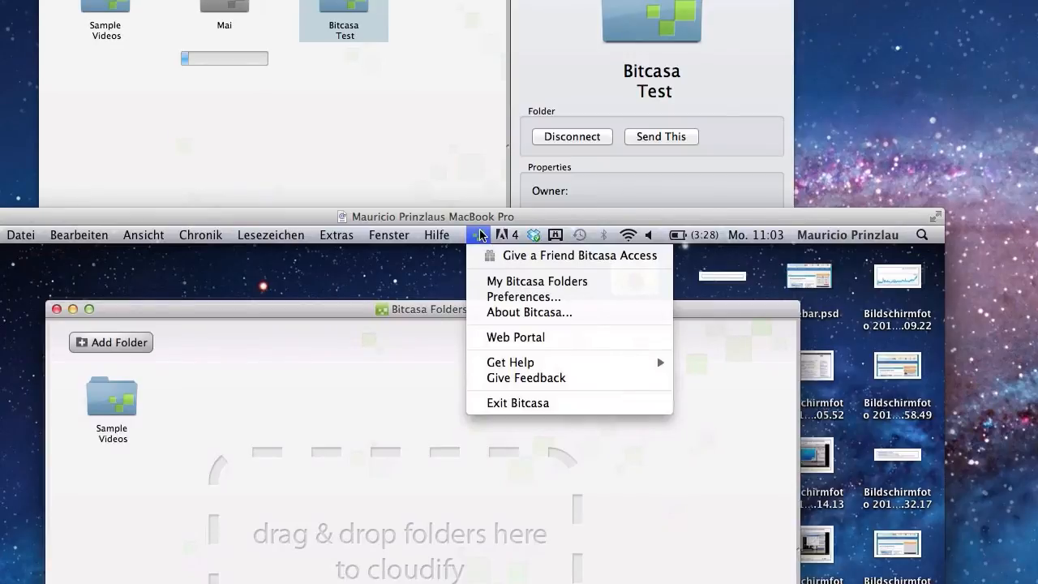
left_click(523, 297)
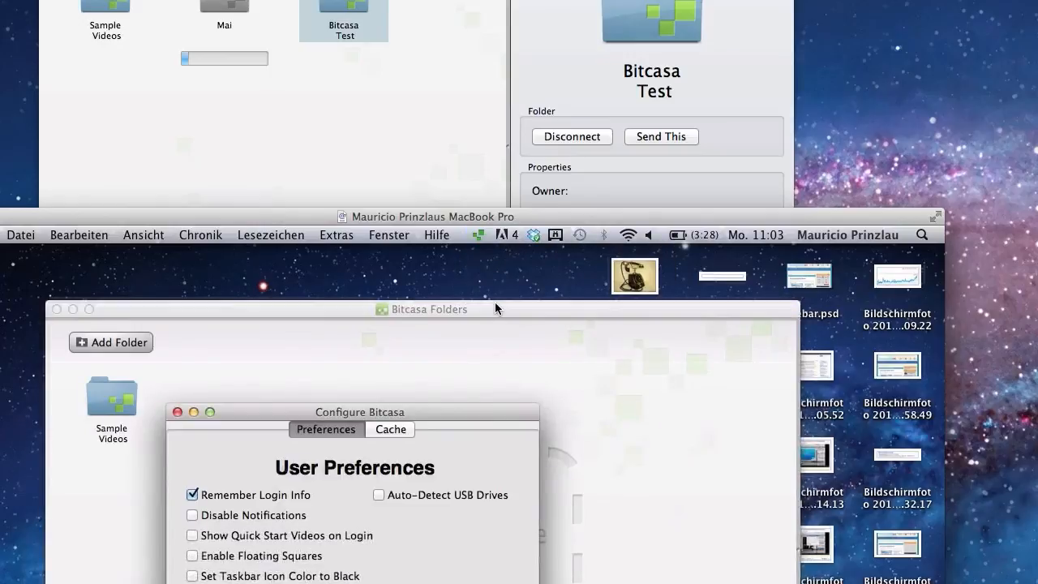
mouse_move(330, 499)
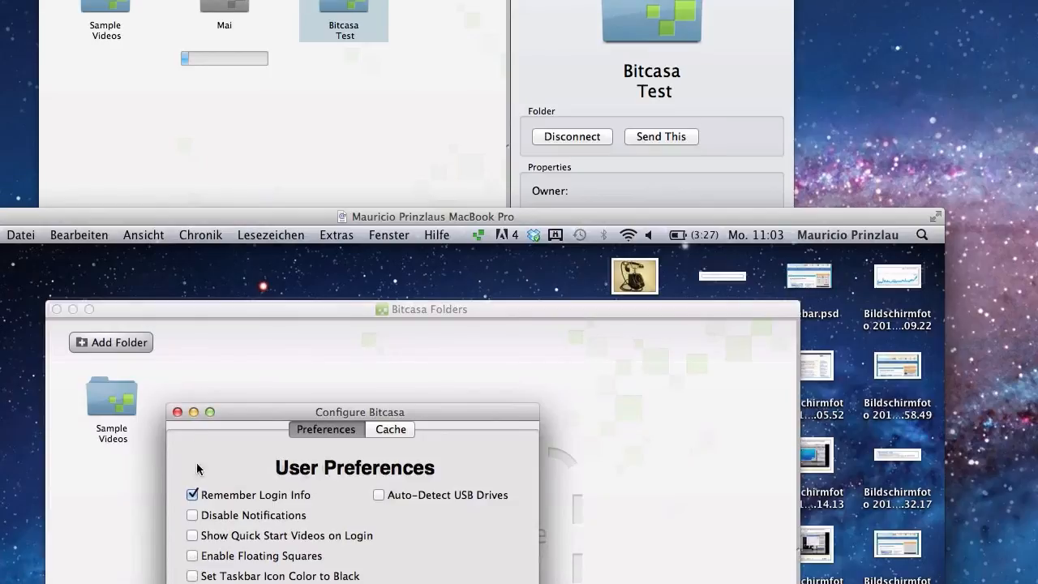
left_click(178, 412)
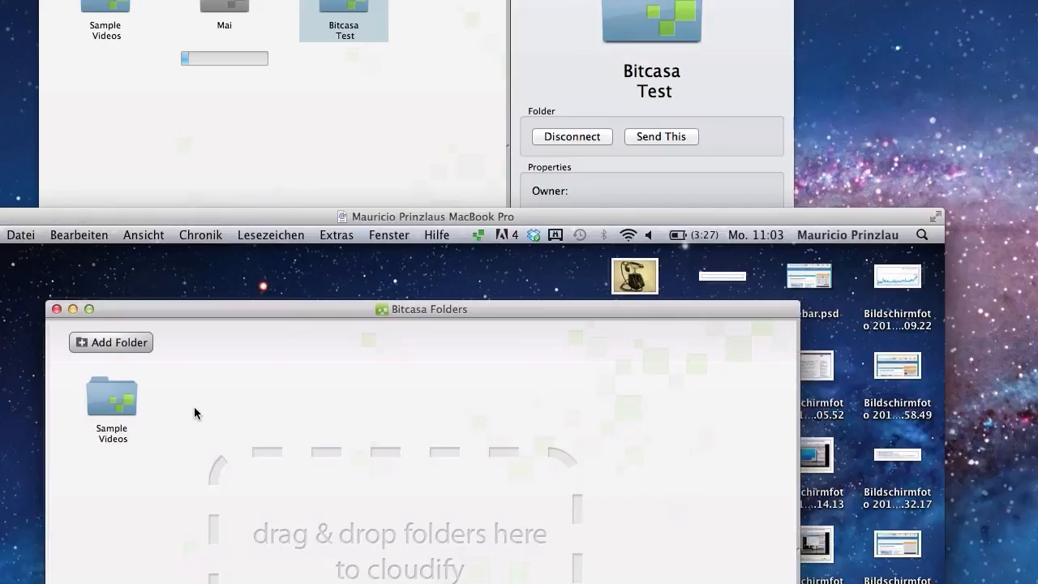
mouse_move(205, 377)
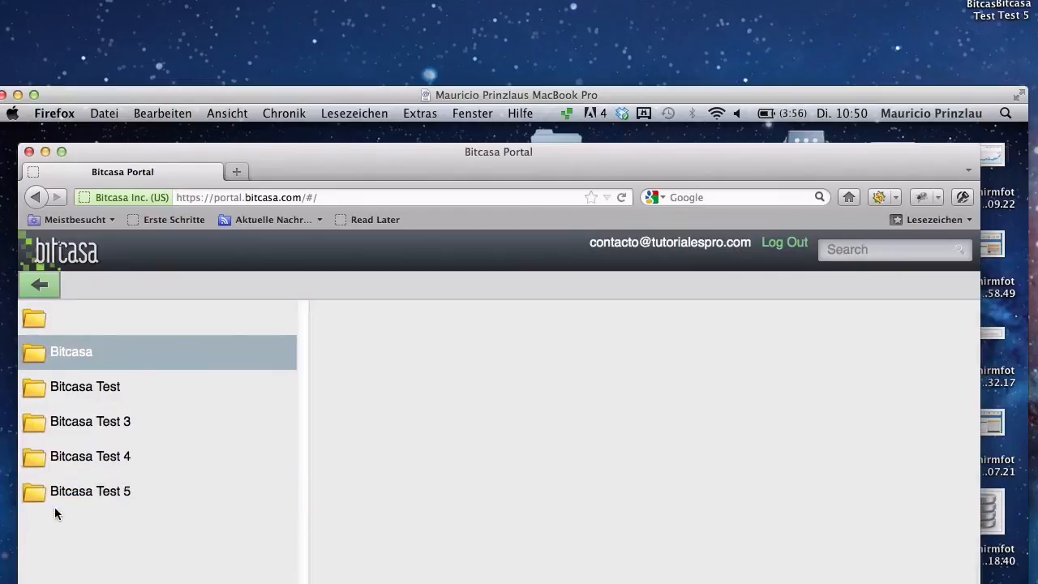
mouse_move(422, 213)
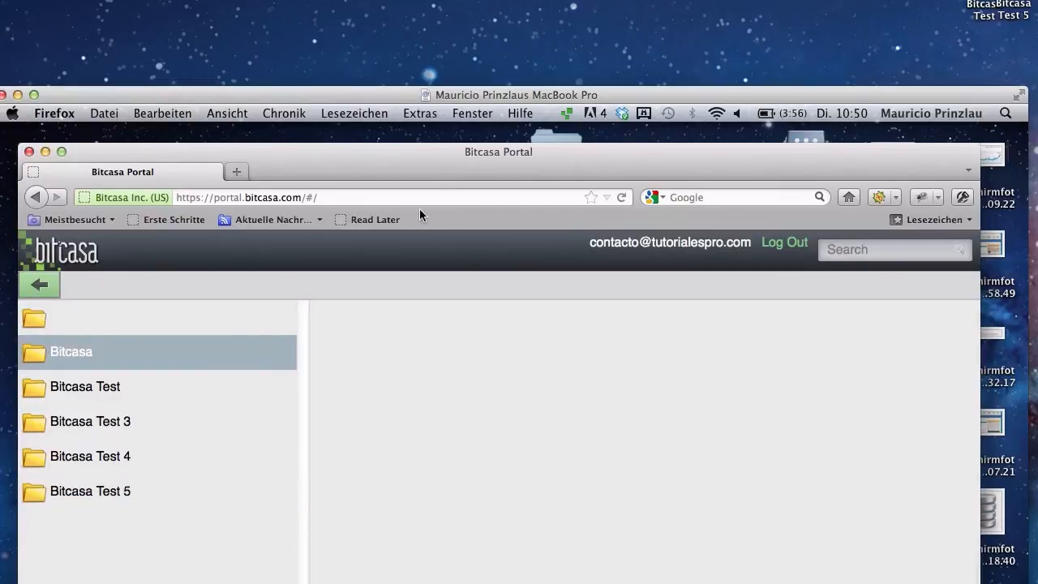
mouse_move(700, 120)
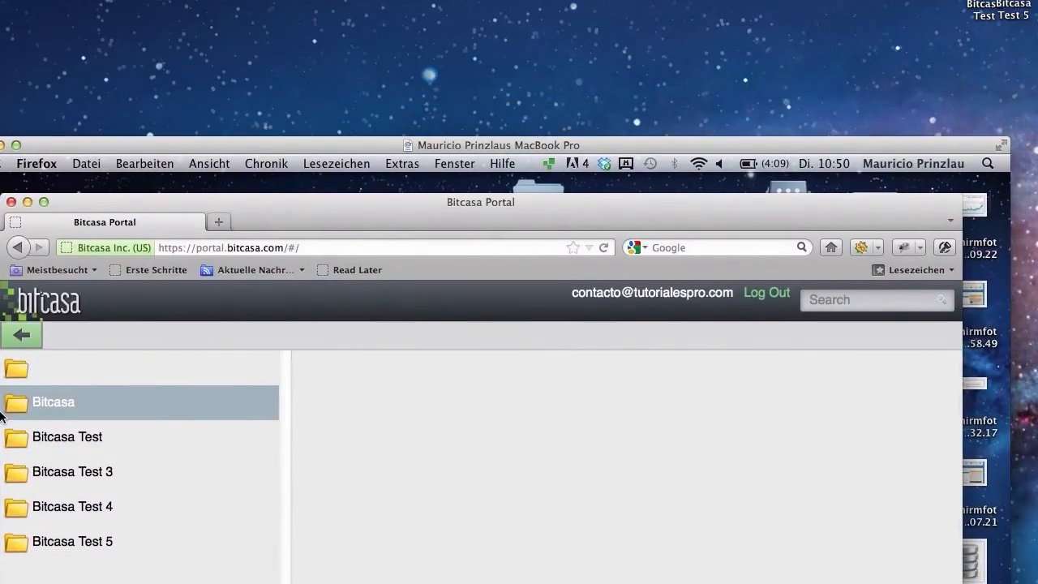
Select the Bitcasa Test 5 folder in the web portal's folder list.
left_click(71, 540)
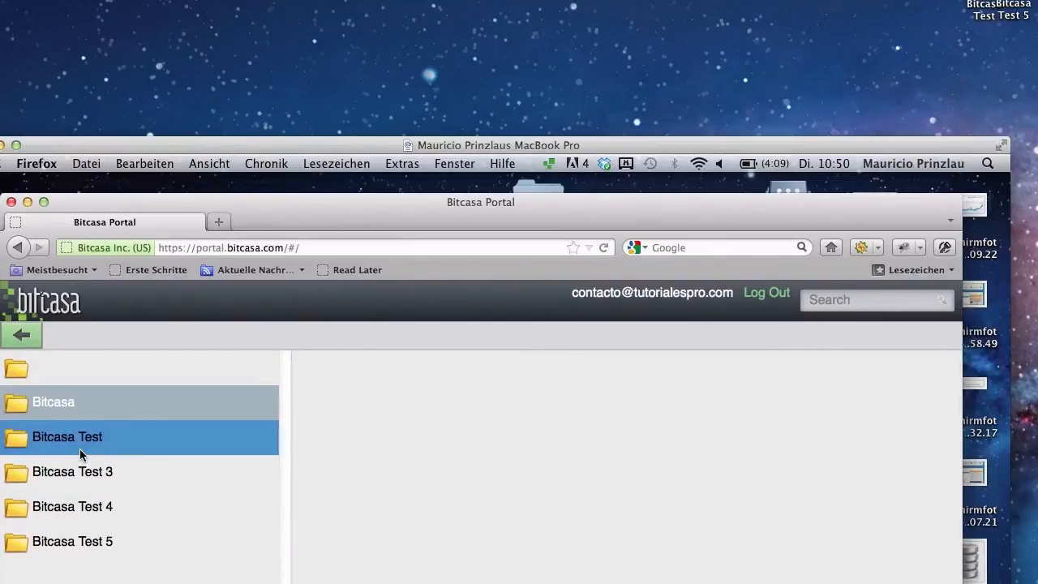
left_click(72, 540)
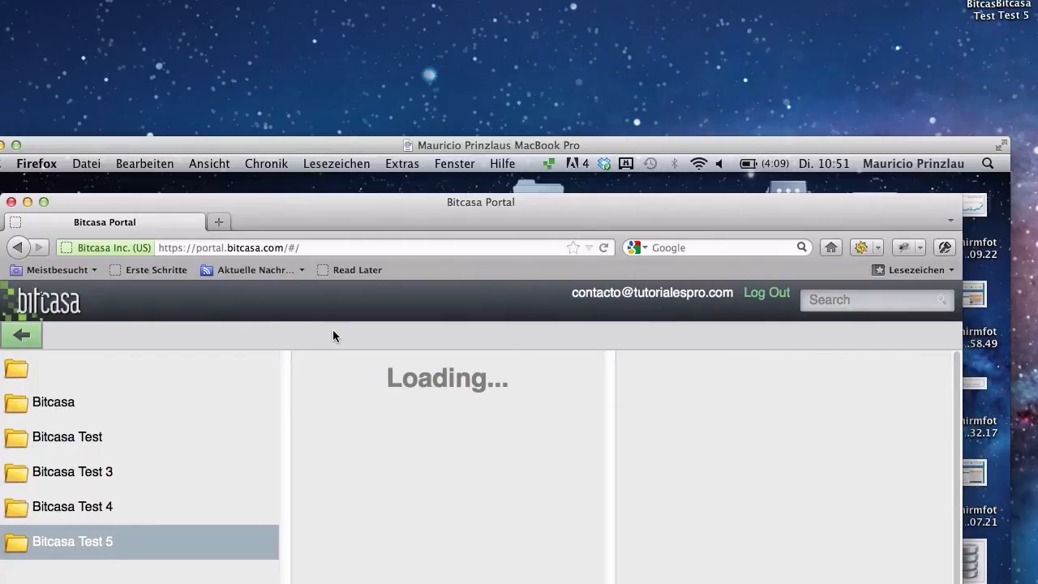
mouse_move(553, 163)
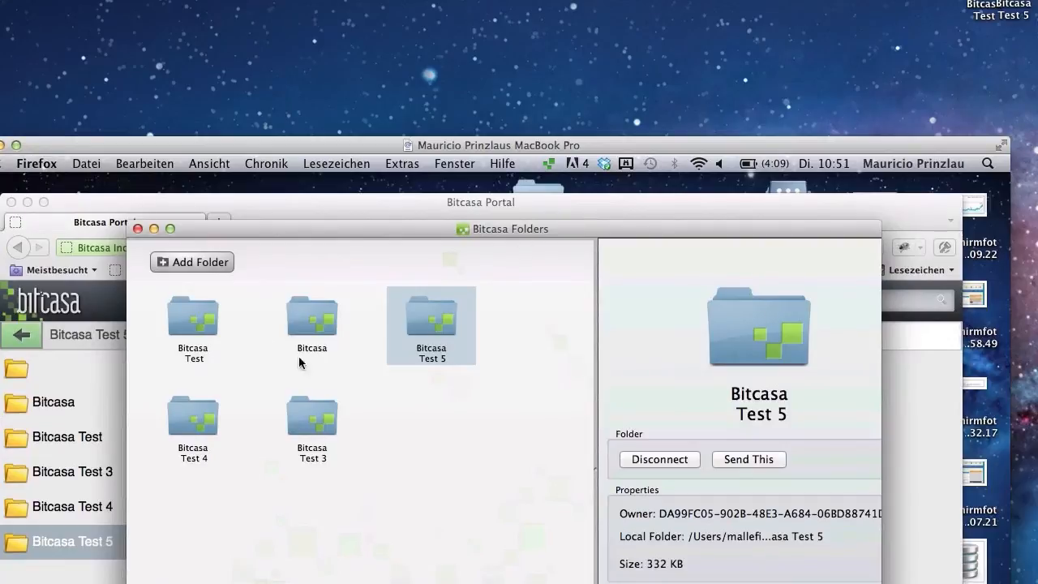
mouse_move(306, 309)
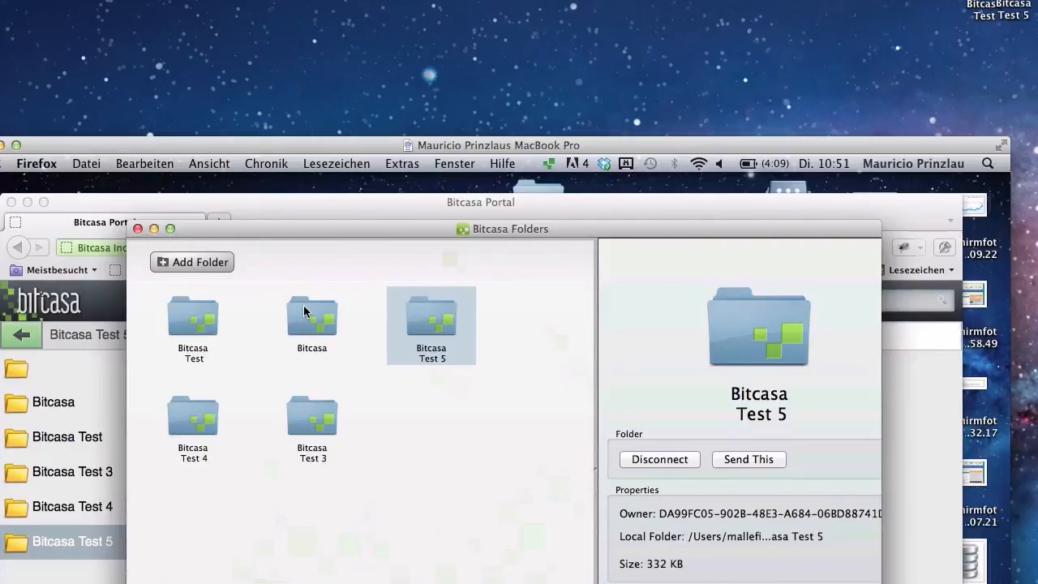
mouse_move(255, 430)
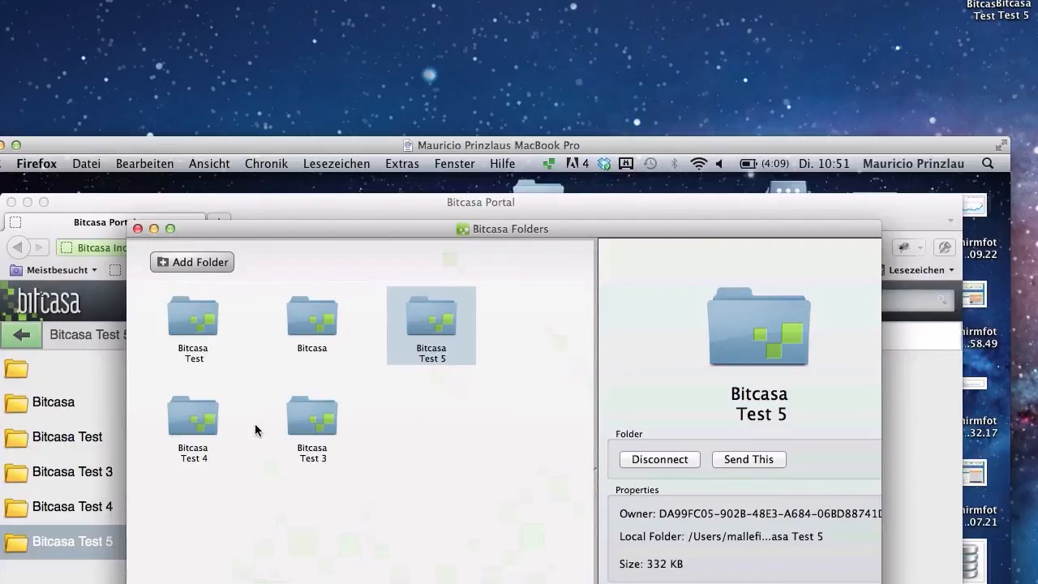
mouse_move(259, 446)
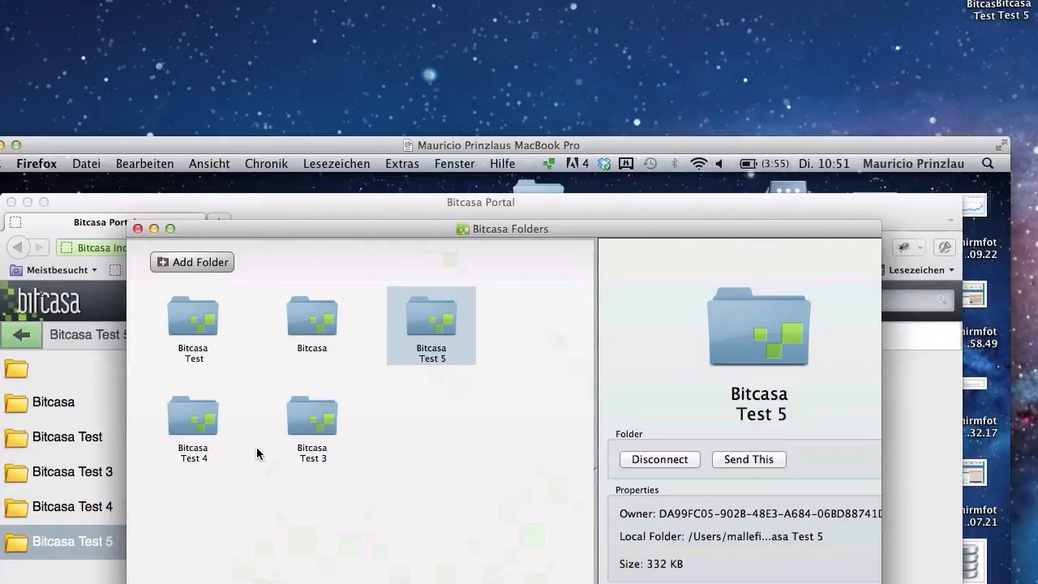
mouse_move(296, 436)
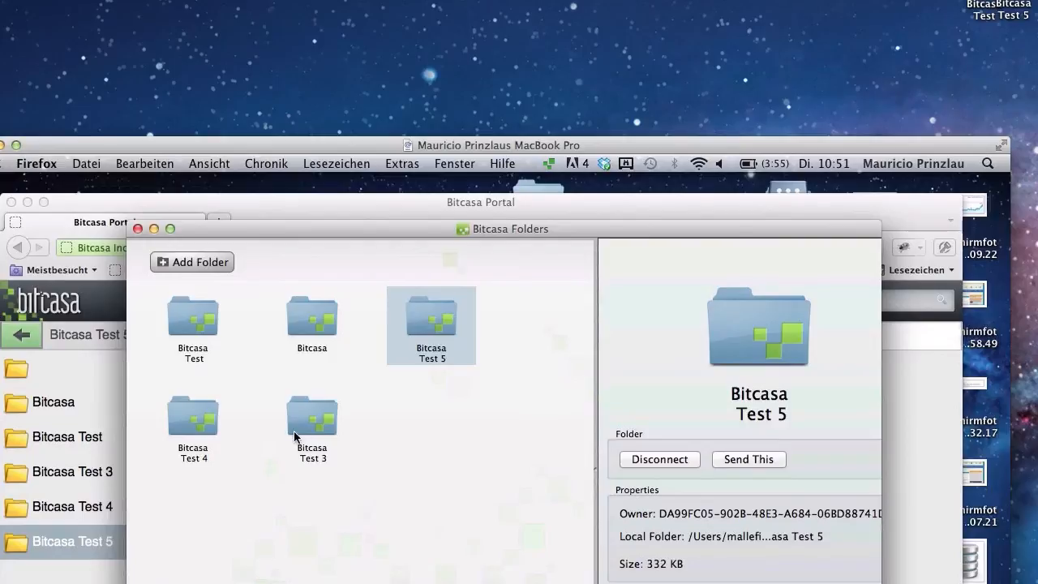
mouse_move(616, 425)
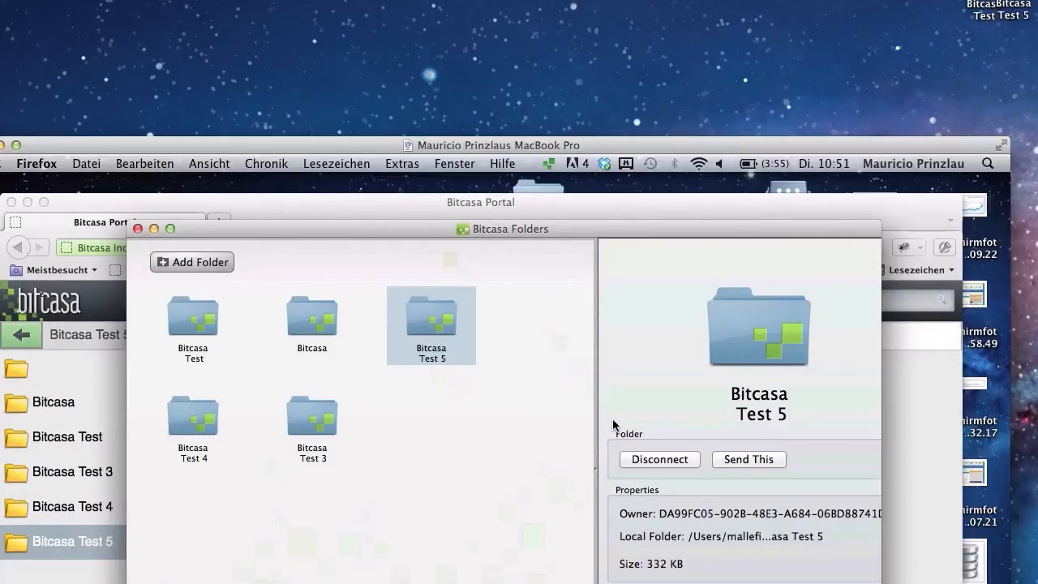
mouse_move(719, 421)
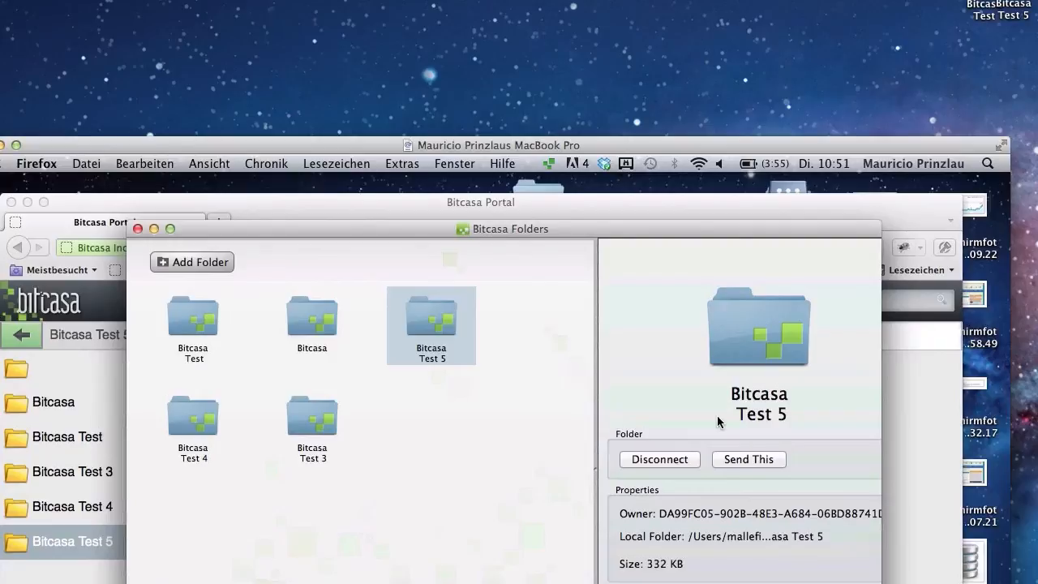
mouse_move(739, 427)
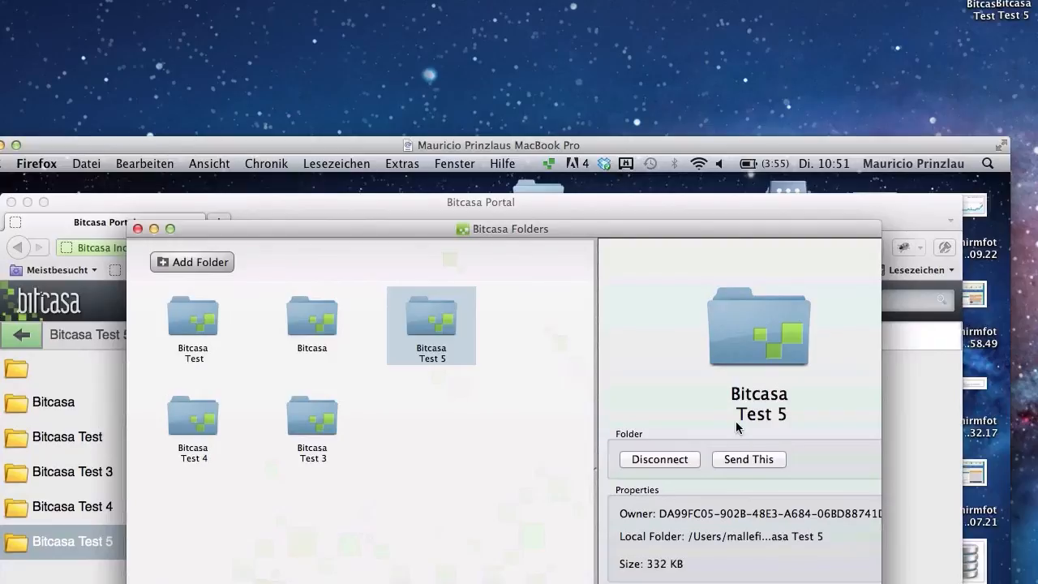
mouse_move(650, 384)
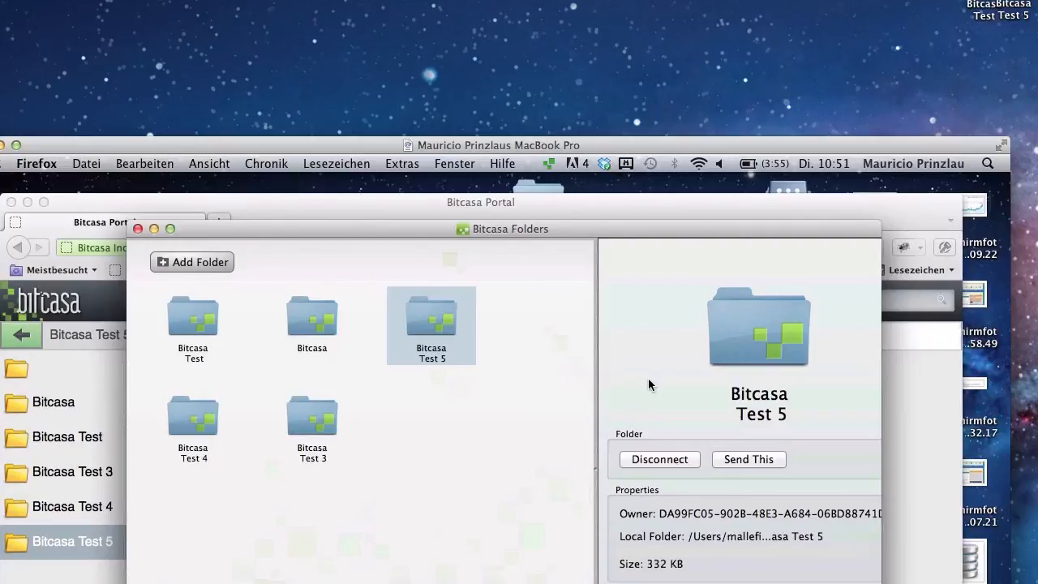
mouse_move(851, 83)
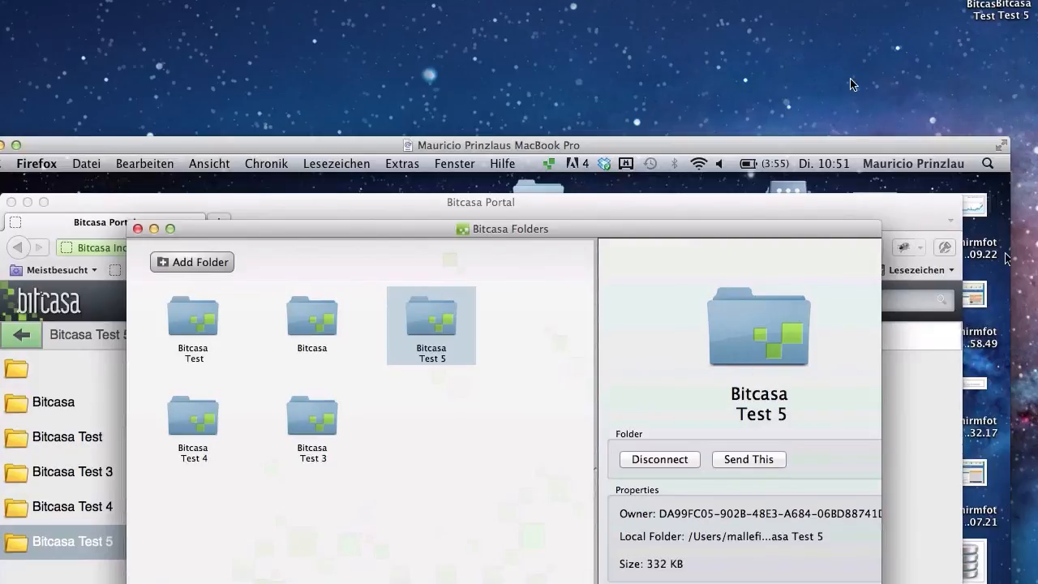
mouse_move(868, 51)
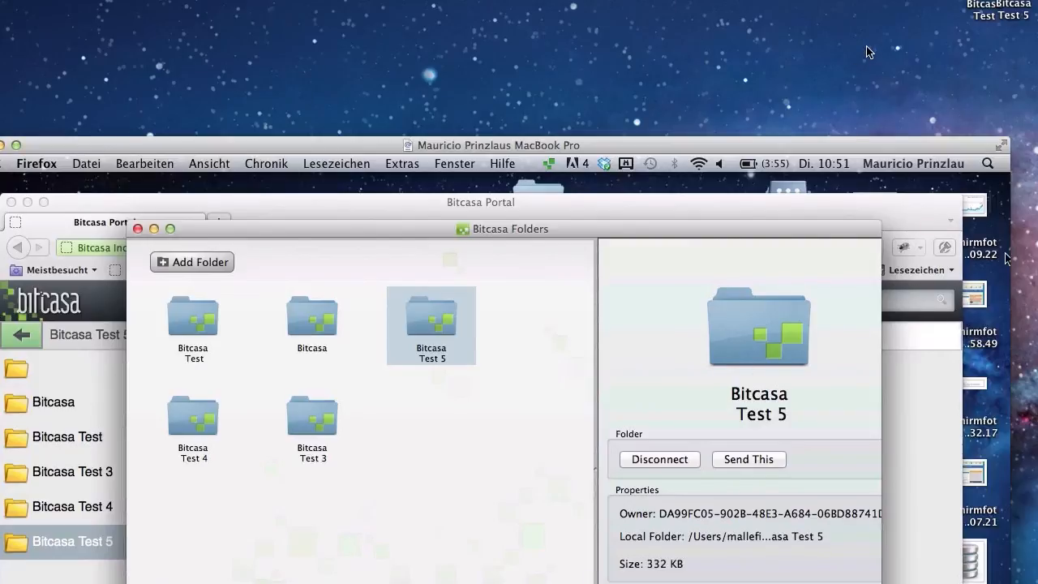
mouse_move(477, 231)
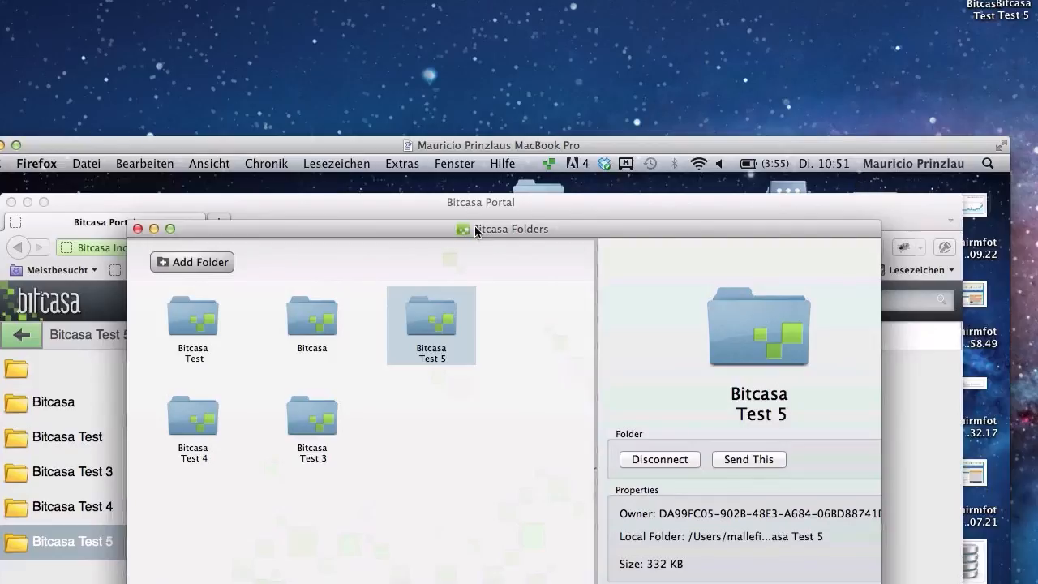
mouse_move(153, 232)
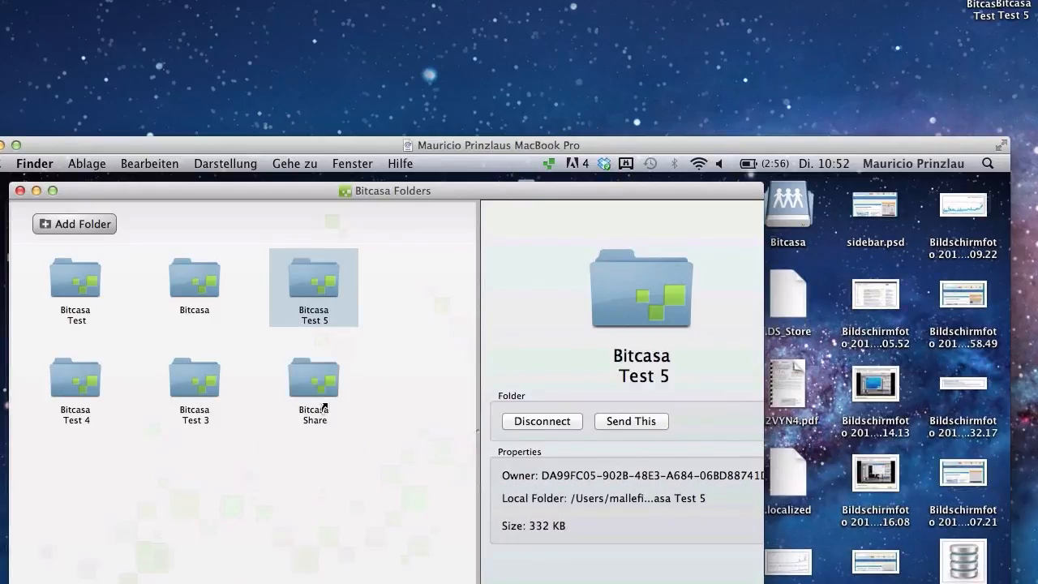
Generate a share link for the Bitcasa Share folder (72 KB) via Send This.
left_click(313, 380)
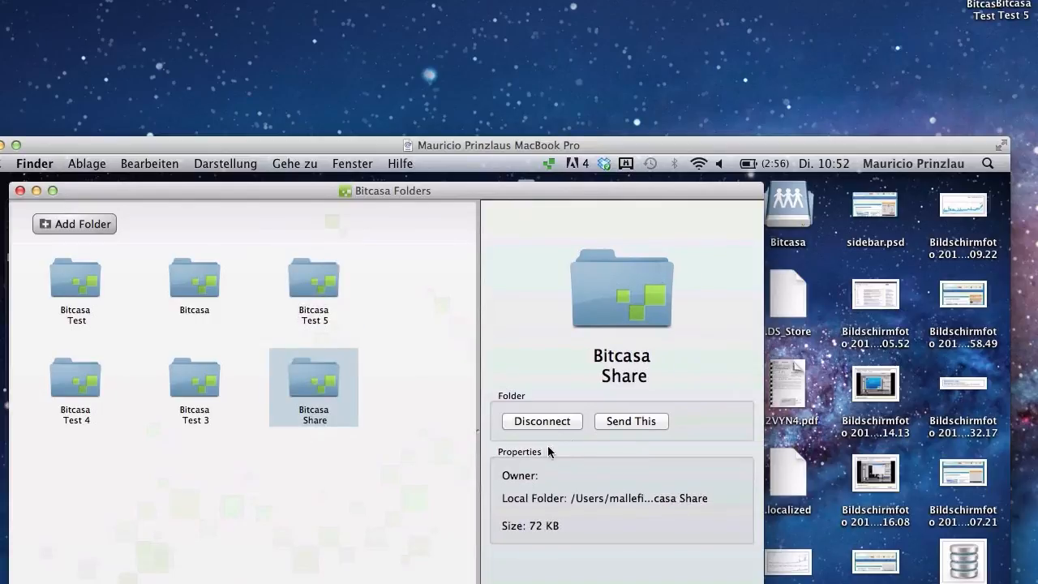
mouse_move(644, 428)
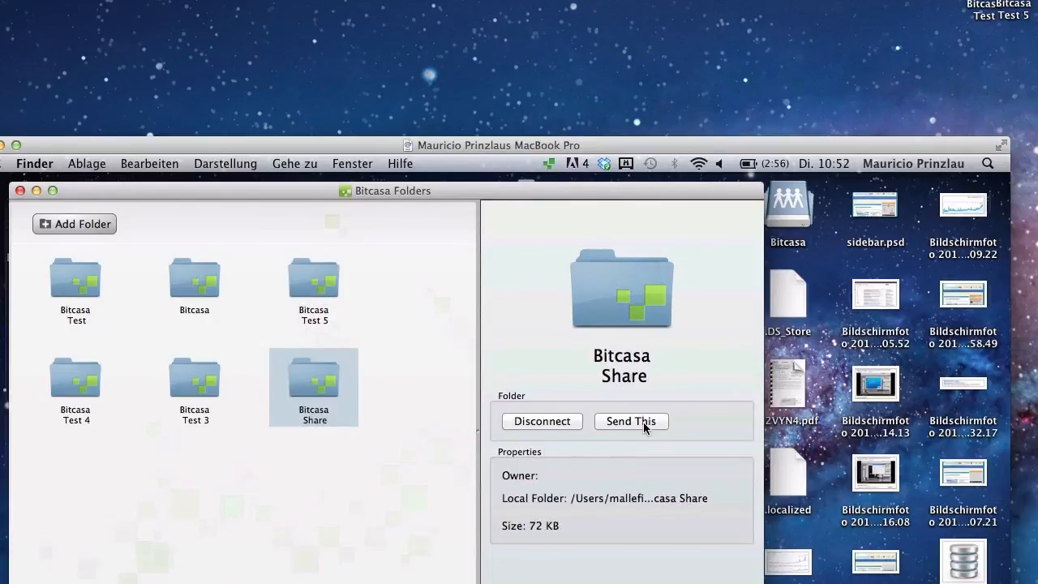
mouse_move(626, 426)
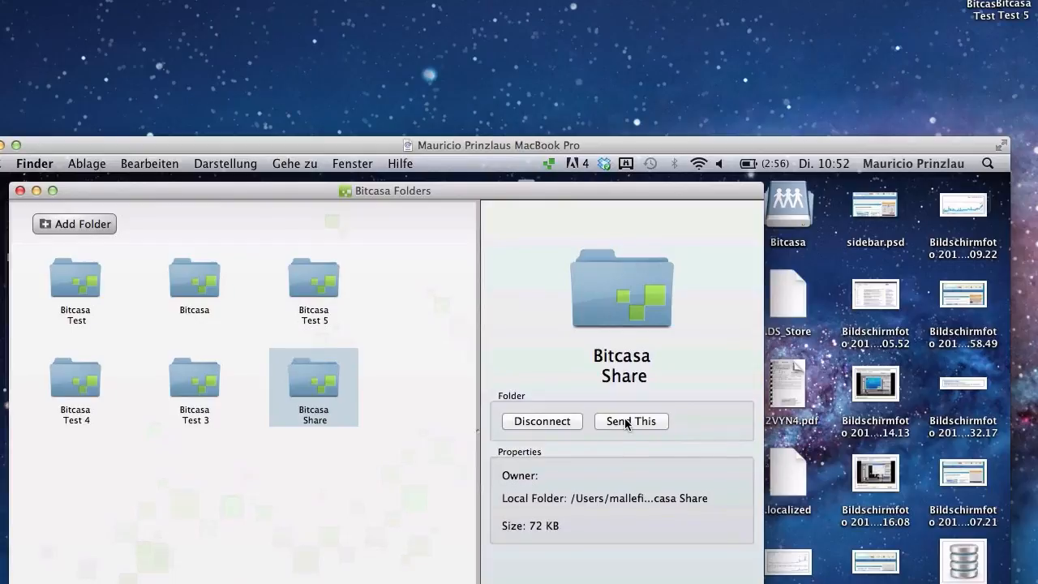
left_click(631, 421)
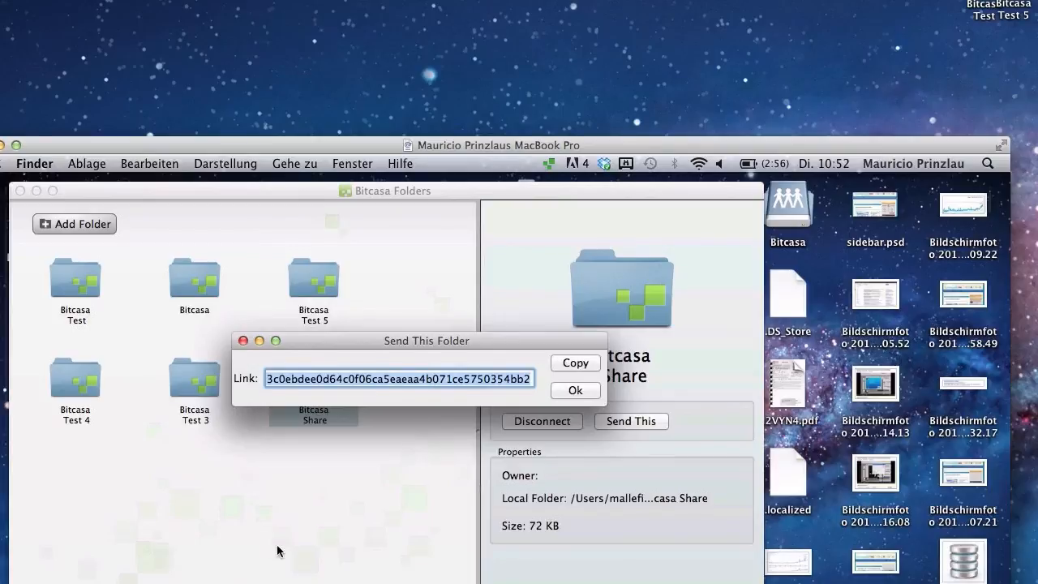
mouse_move(191, 464)
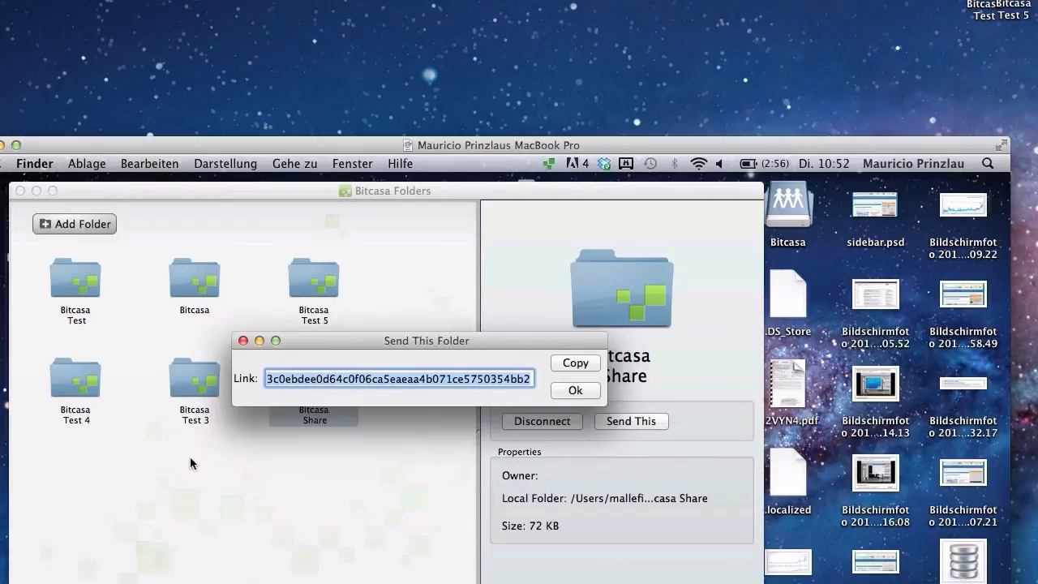
mouse_move(147, 466)
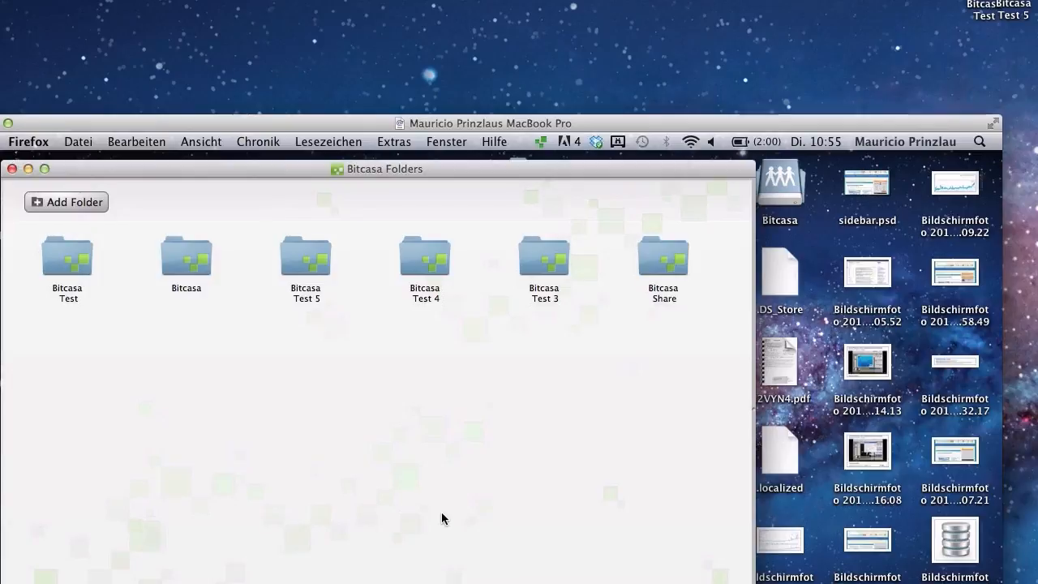
mouse_move(575, 503)
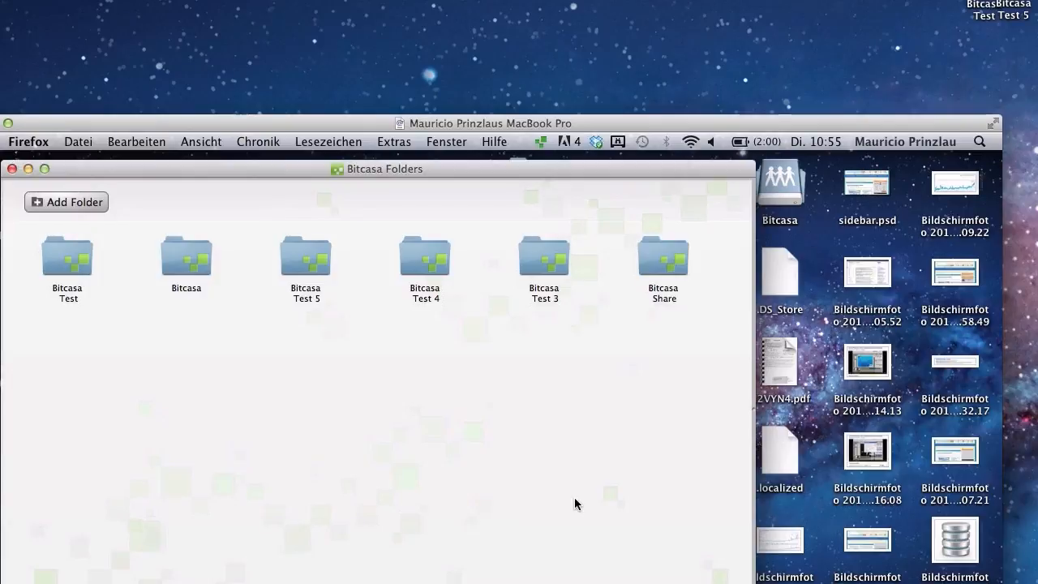
mouse_move(845, 214)
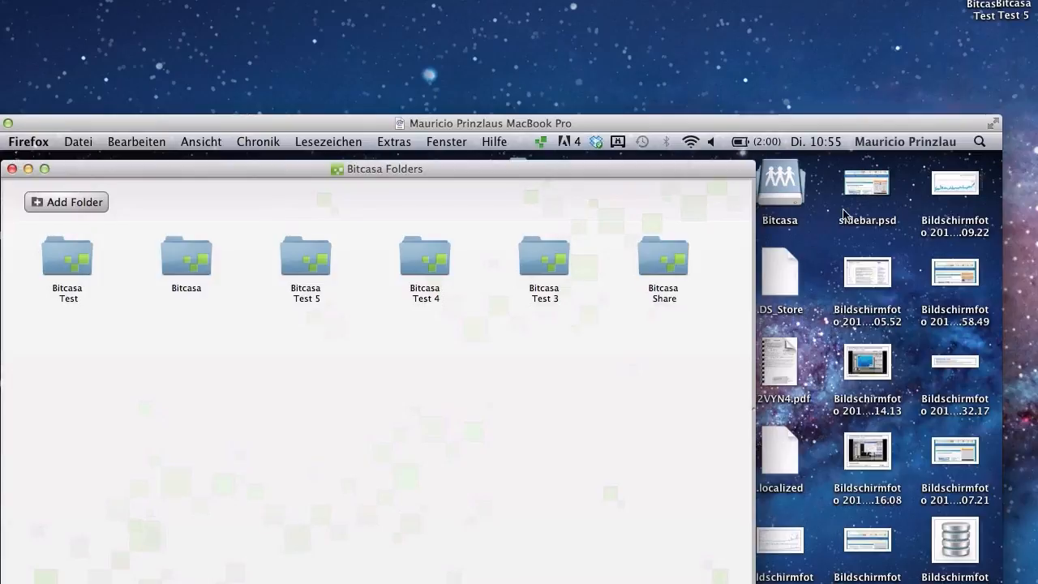